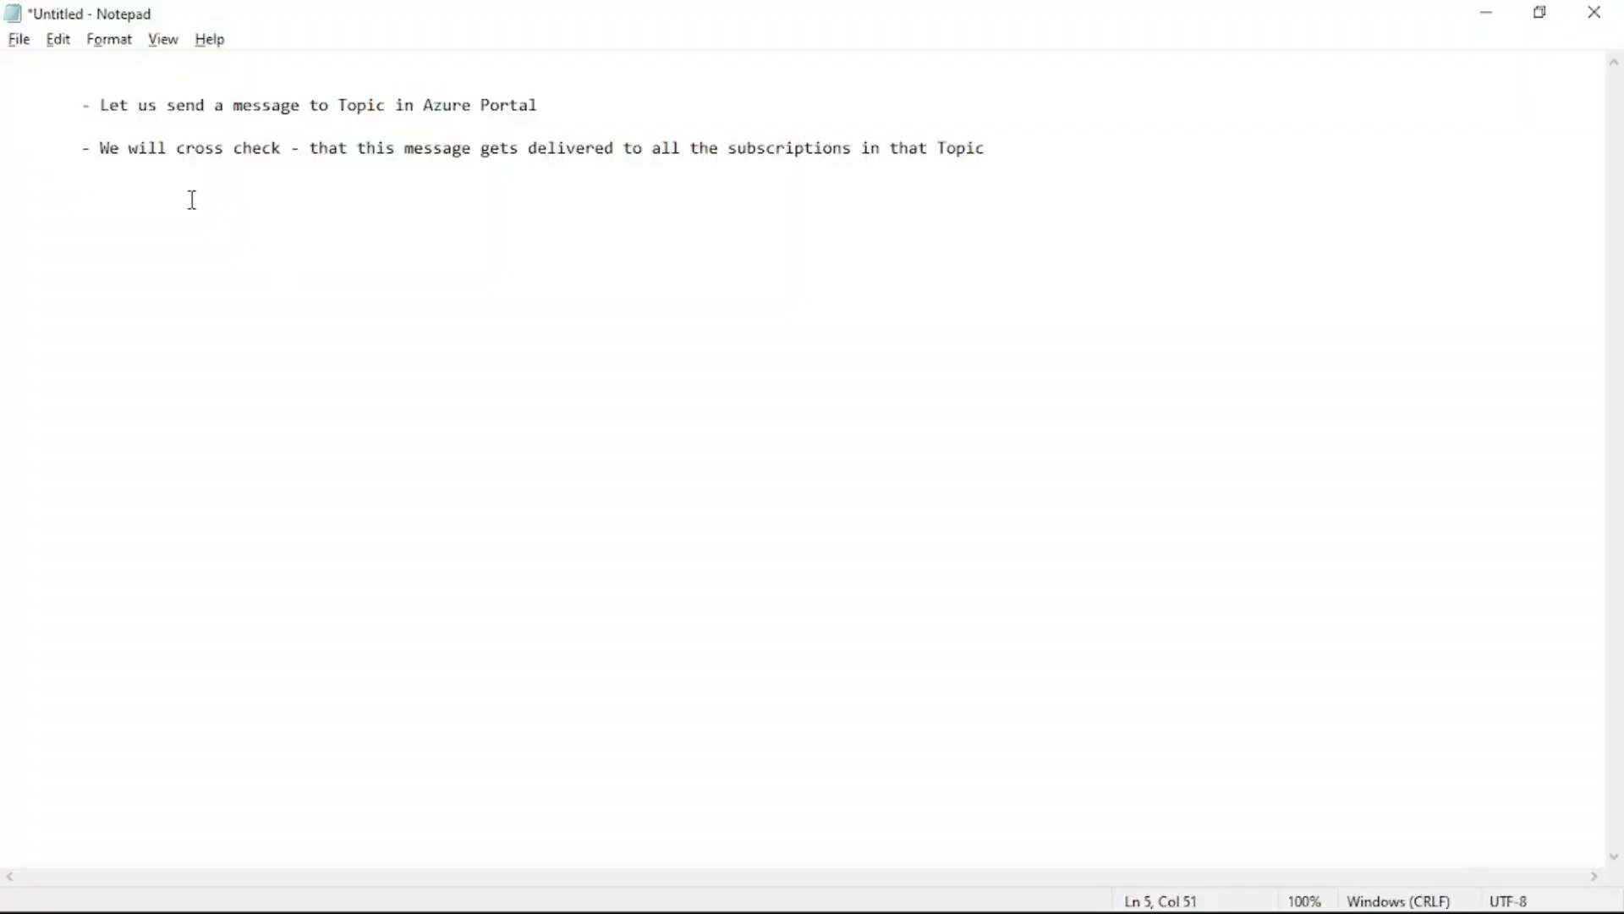
# Highlight the notes about sending a topic message and cross-checking its delivery.
pyautogui.moveTo(100, 105); pyautogui.dragTo(408, 105)
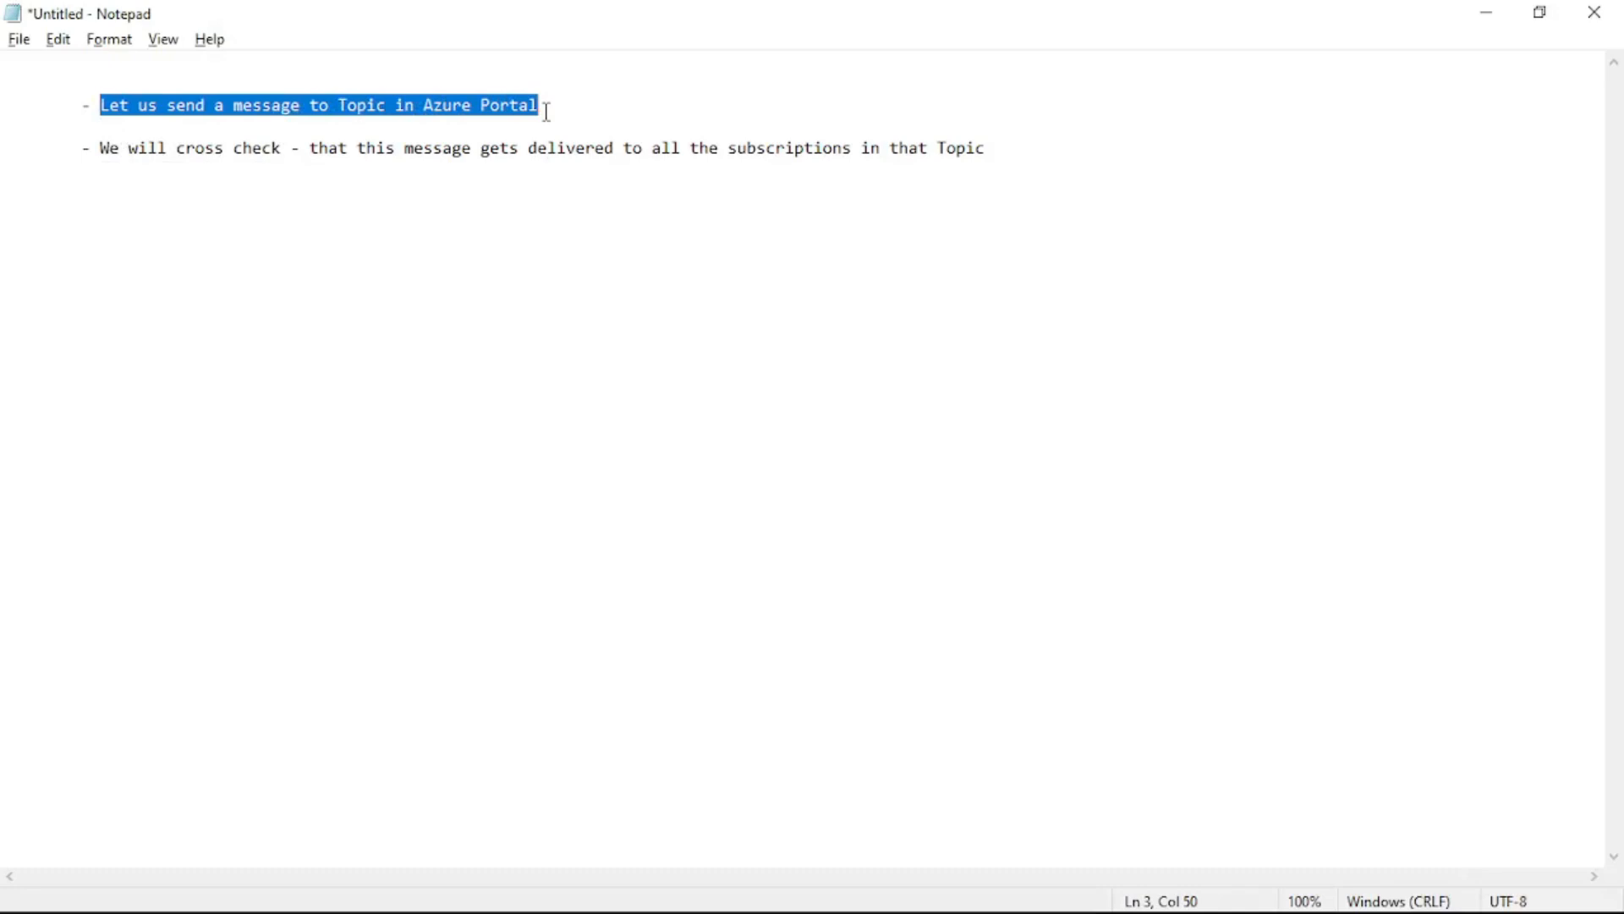
pyautogui.moveTo(102, 156)
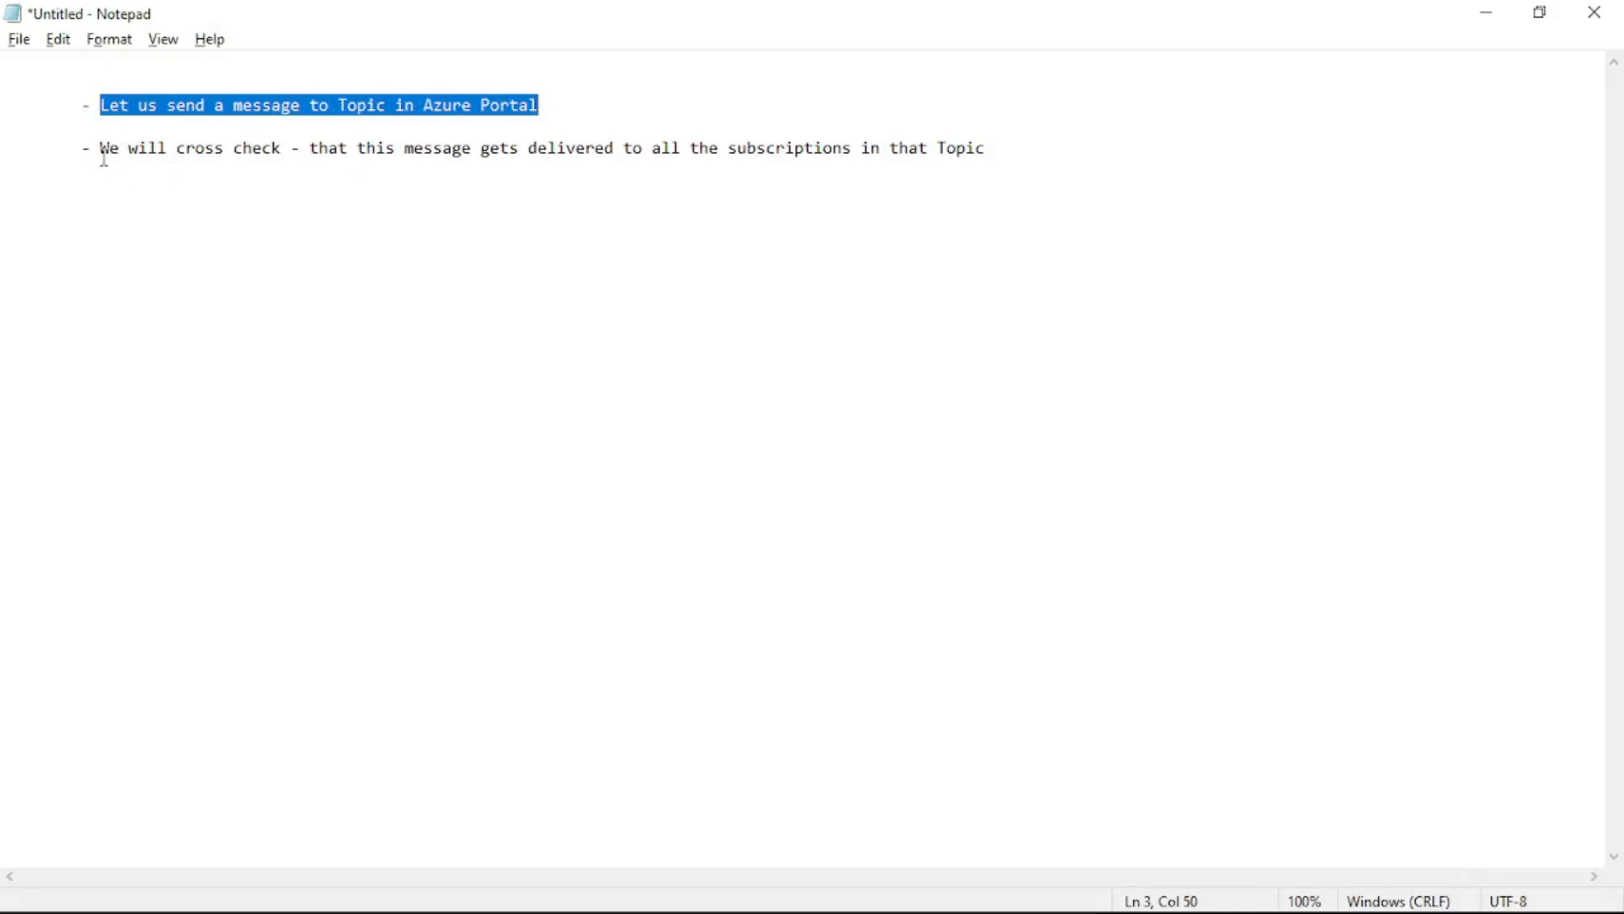
pyautogui.moveTo(100, 148); pyautogui.dragTo(565, 147)
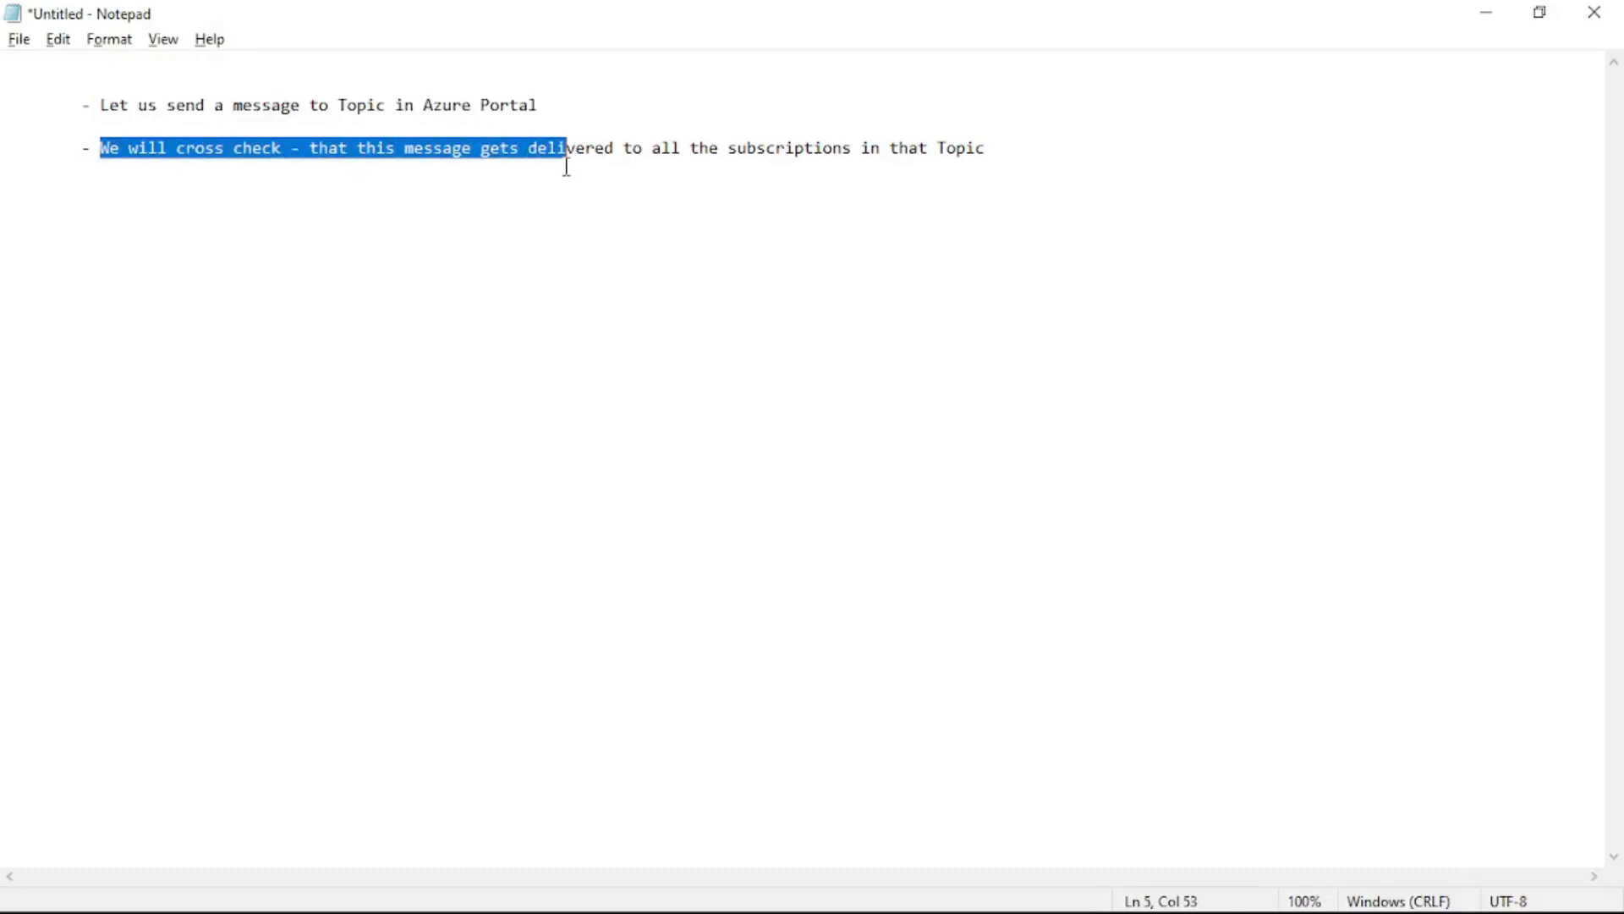
pyautogui.moveTo(567, 147); pyautogui.dragTo(984, 147)
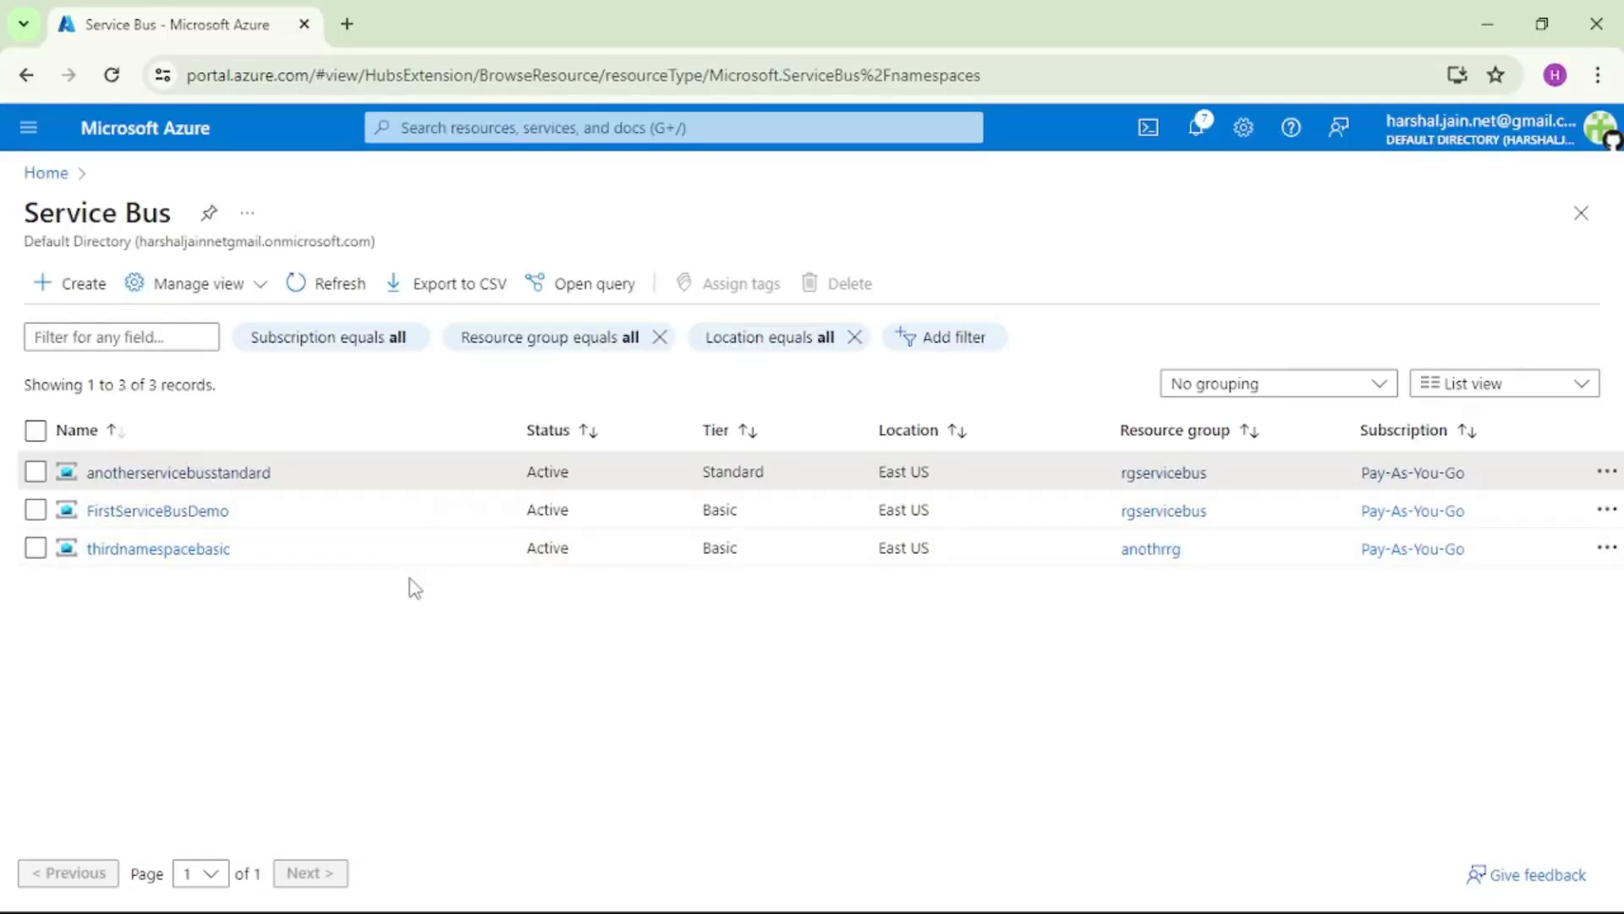
# Open the anotherservicebusstandard namespace and show its Topics list containing firsttopic.
pyautogui.click(177, 472)
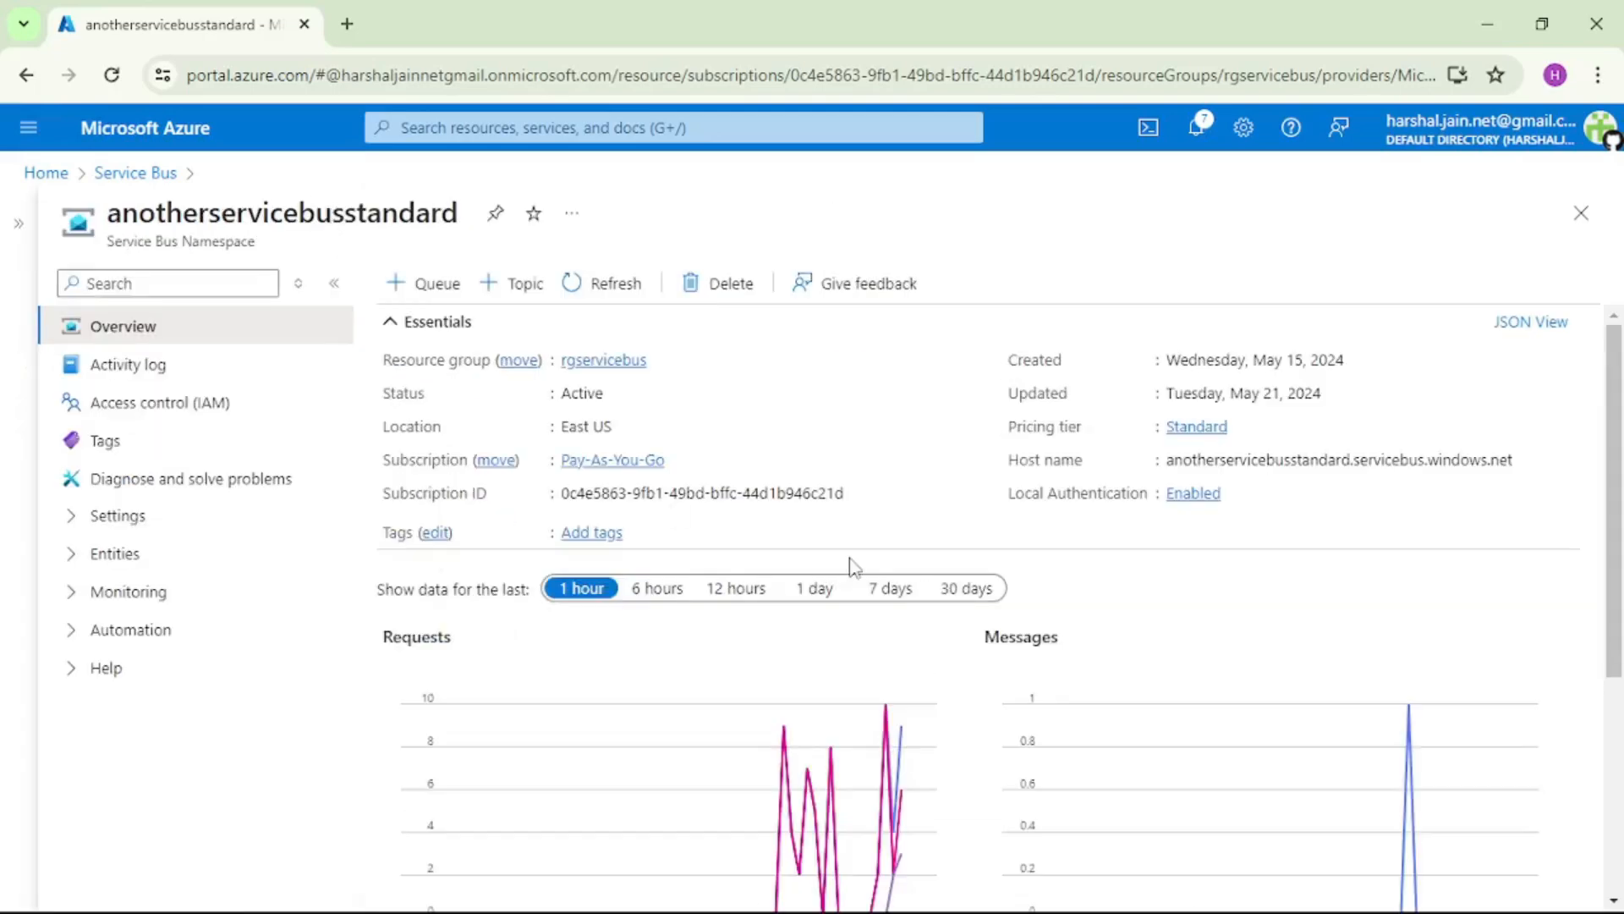
pyautogui.scroll(-3)
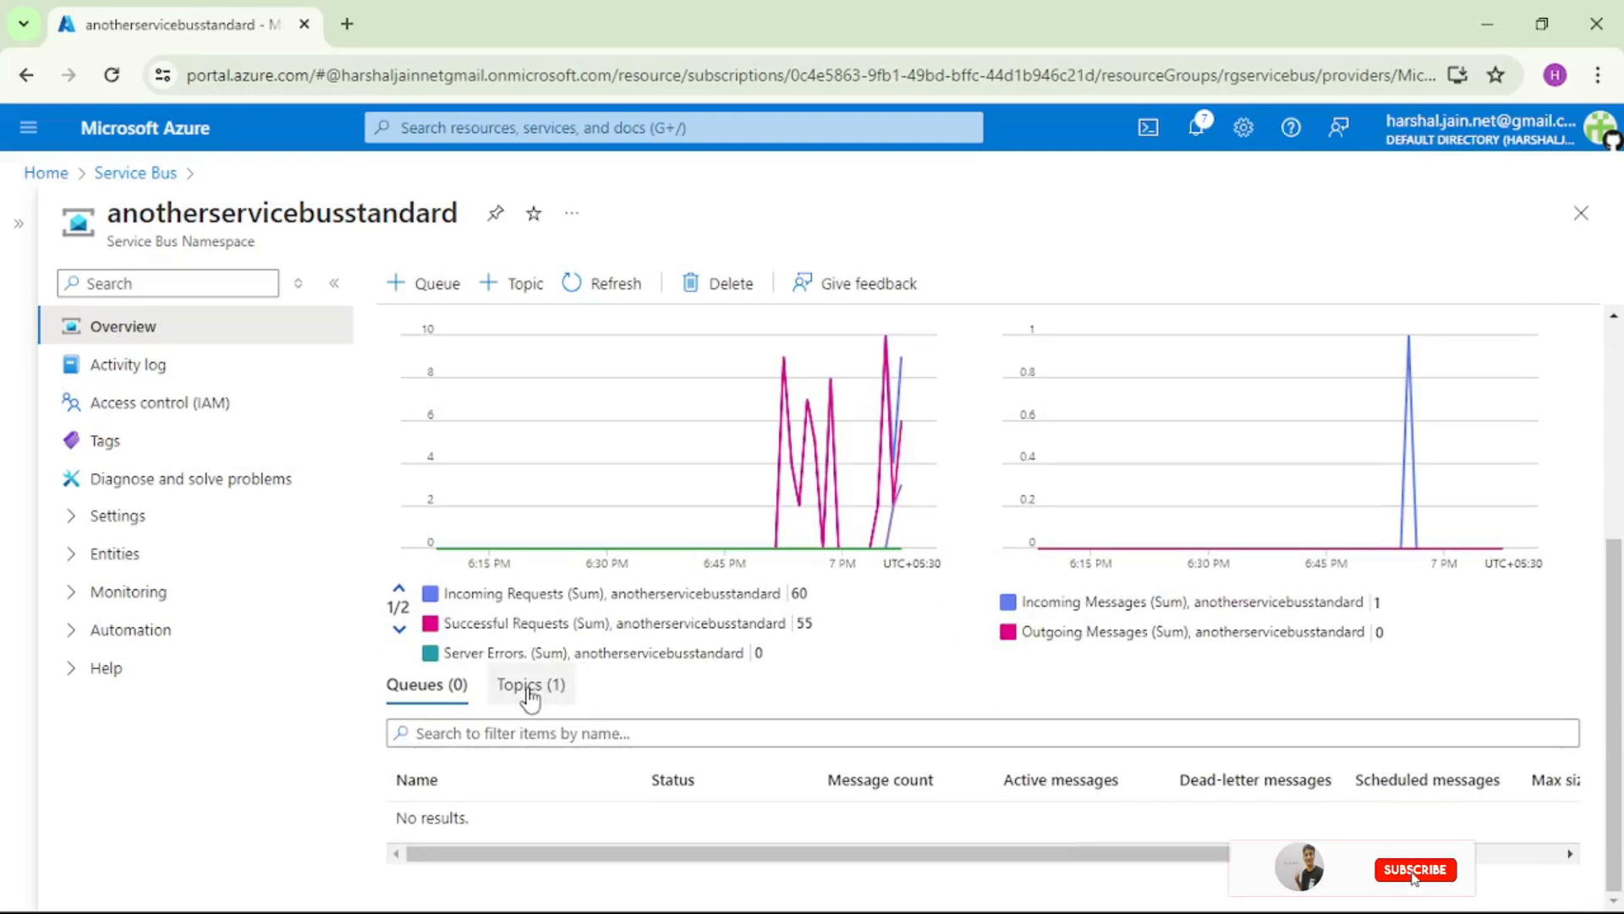
pyautogui.click(529, 683)
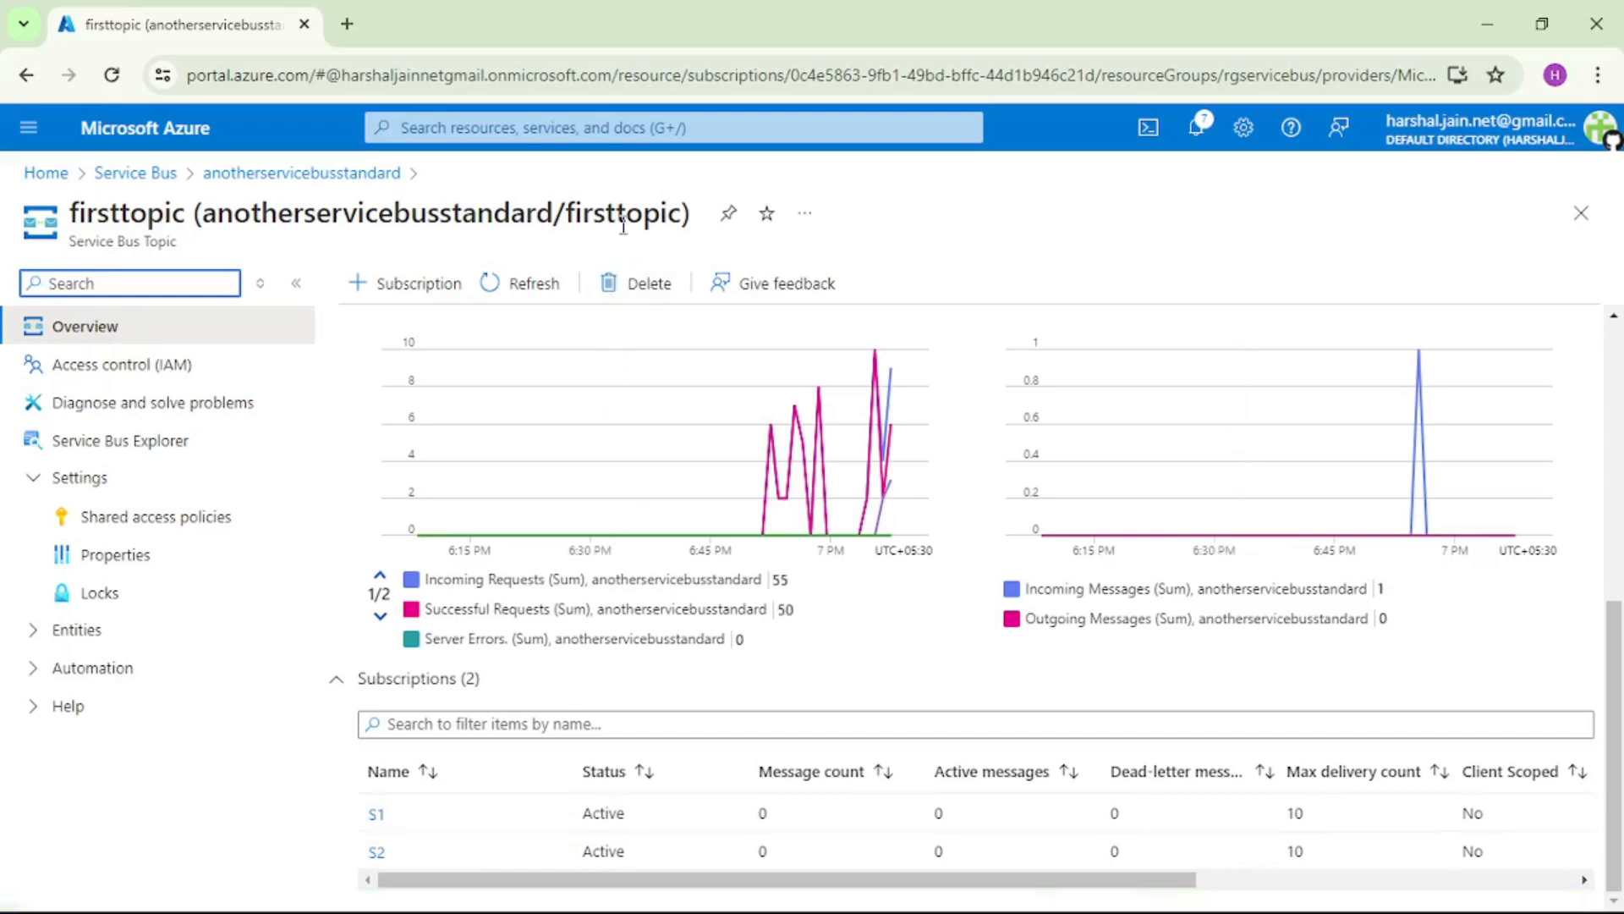
# Open Service Bus Explorer from firsttopic's left menu.
pyautogui.doubleClick(624, 213)
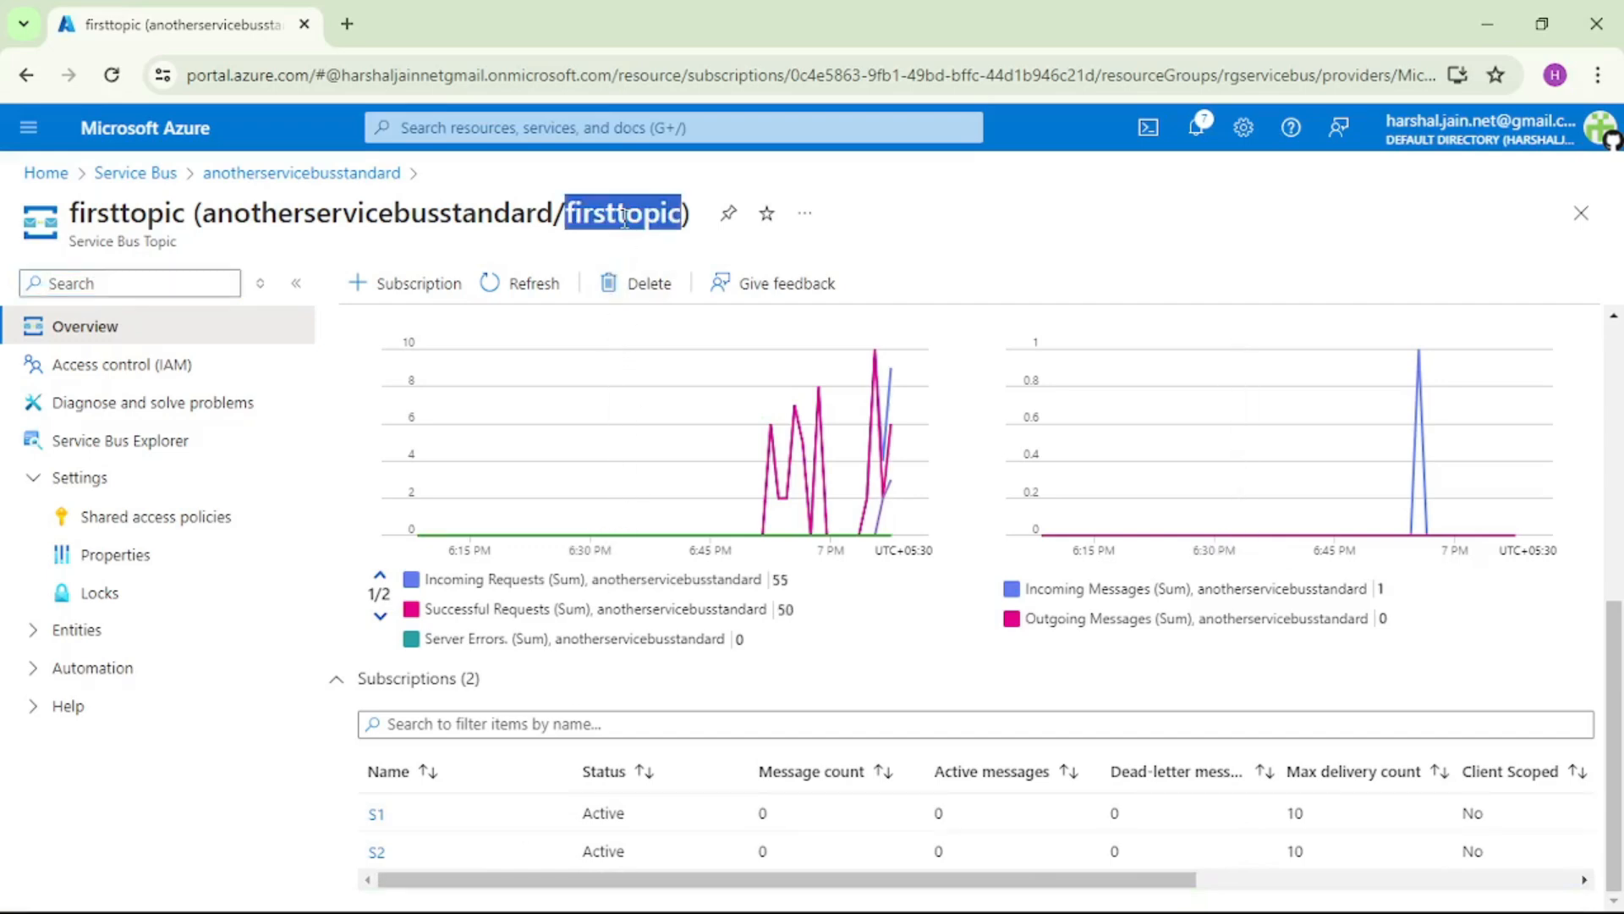
pyautogui.moveTo(638, 548)
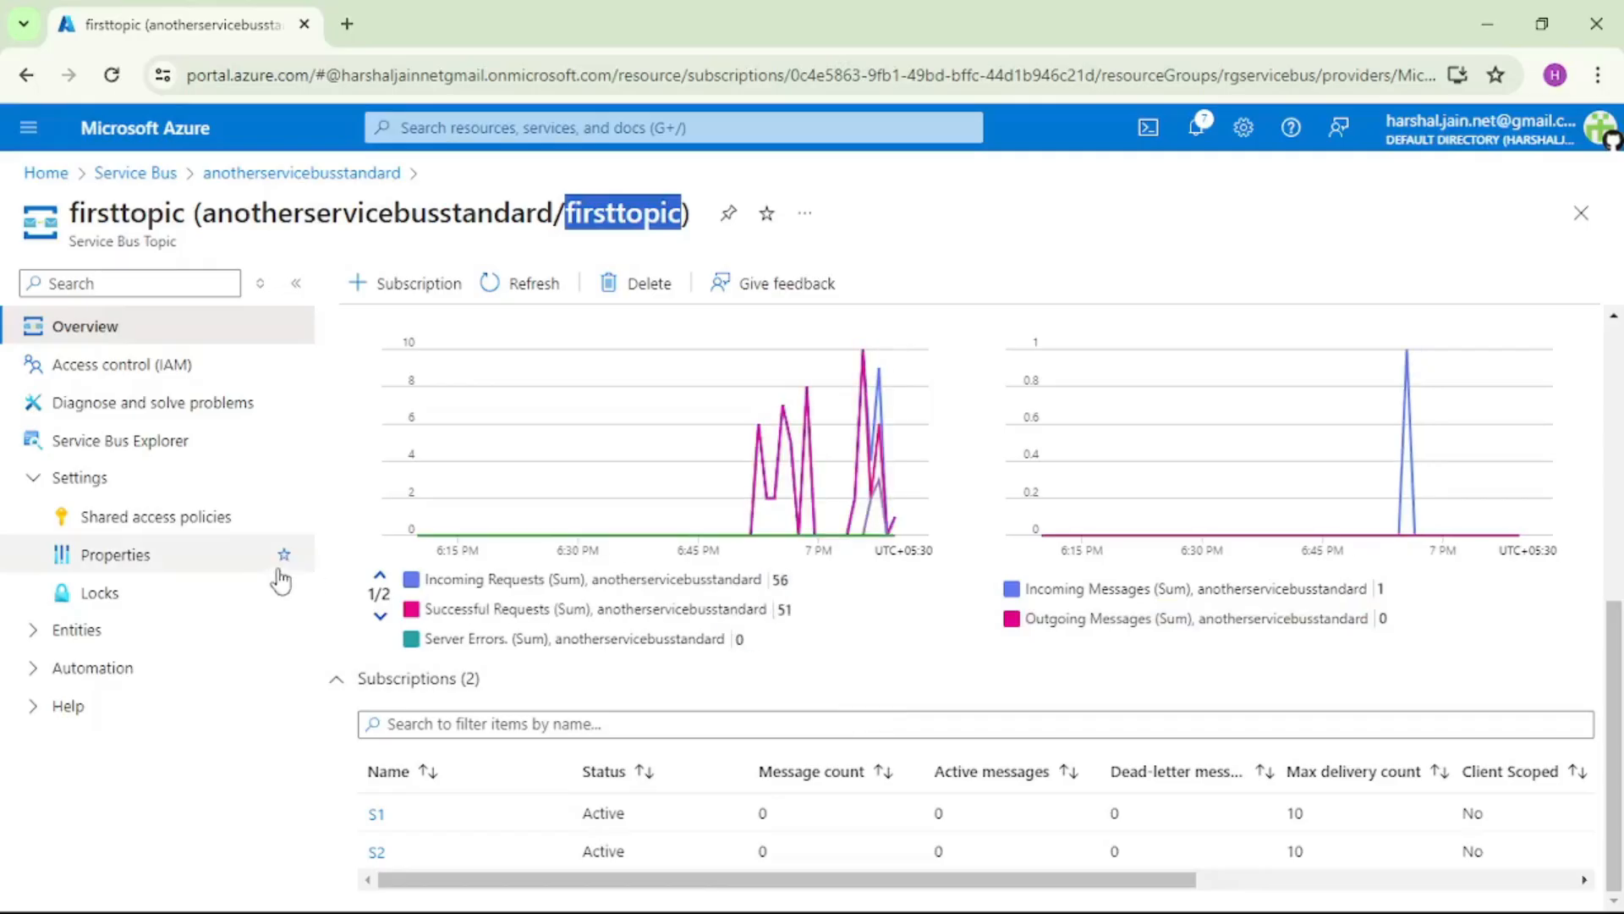
pyautogui.click(122, 440)
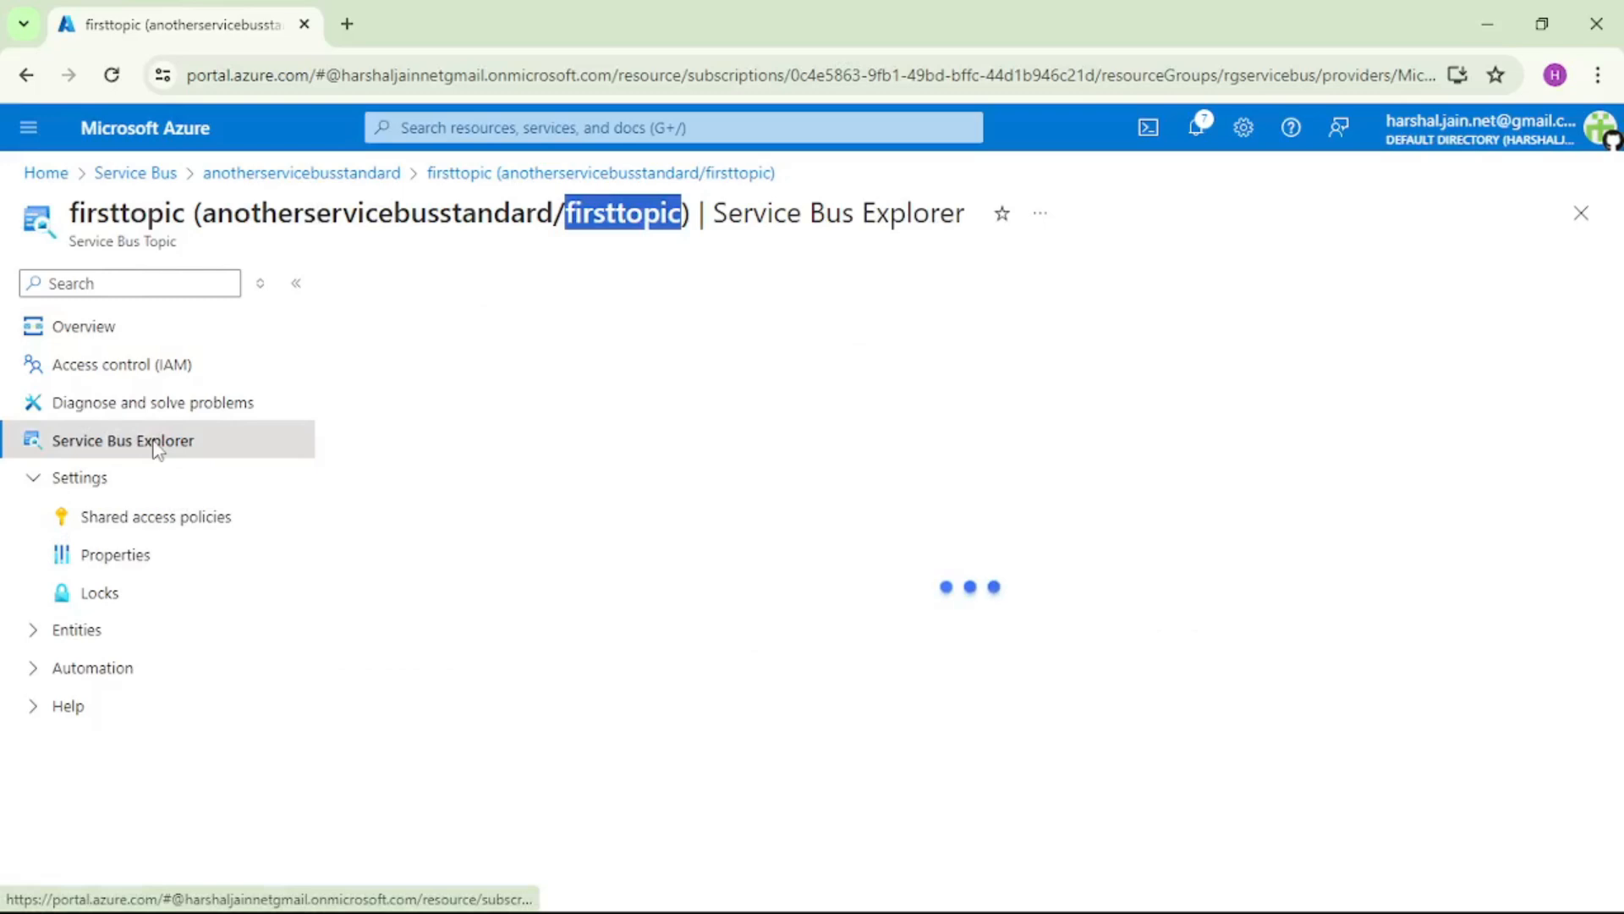
# Send a text/plain message with body 'TestMsg' to firsttopic and close the Send messages panel.
pyautogui.click(122, 440)
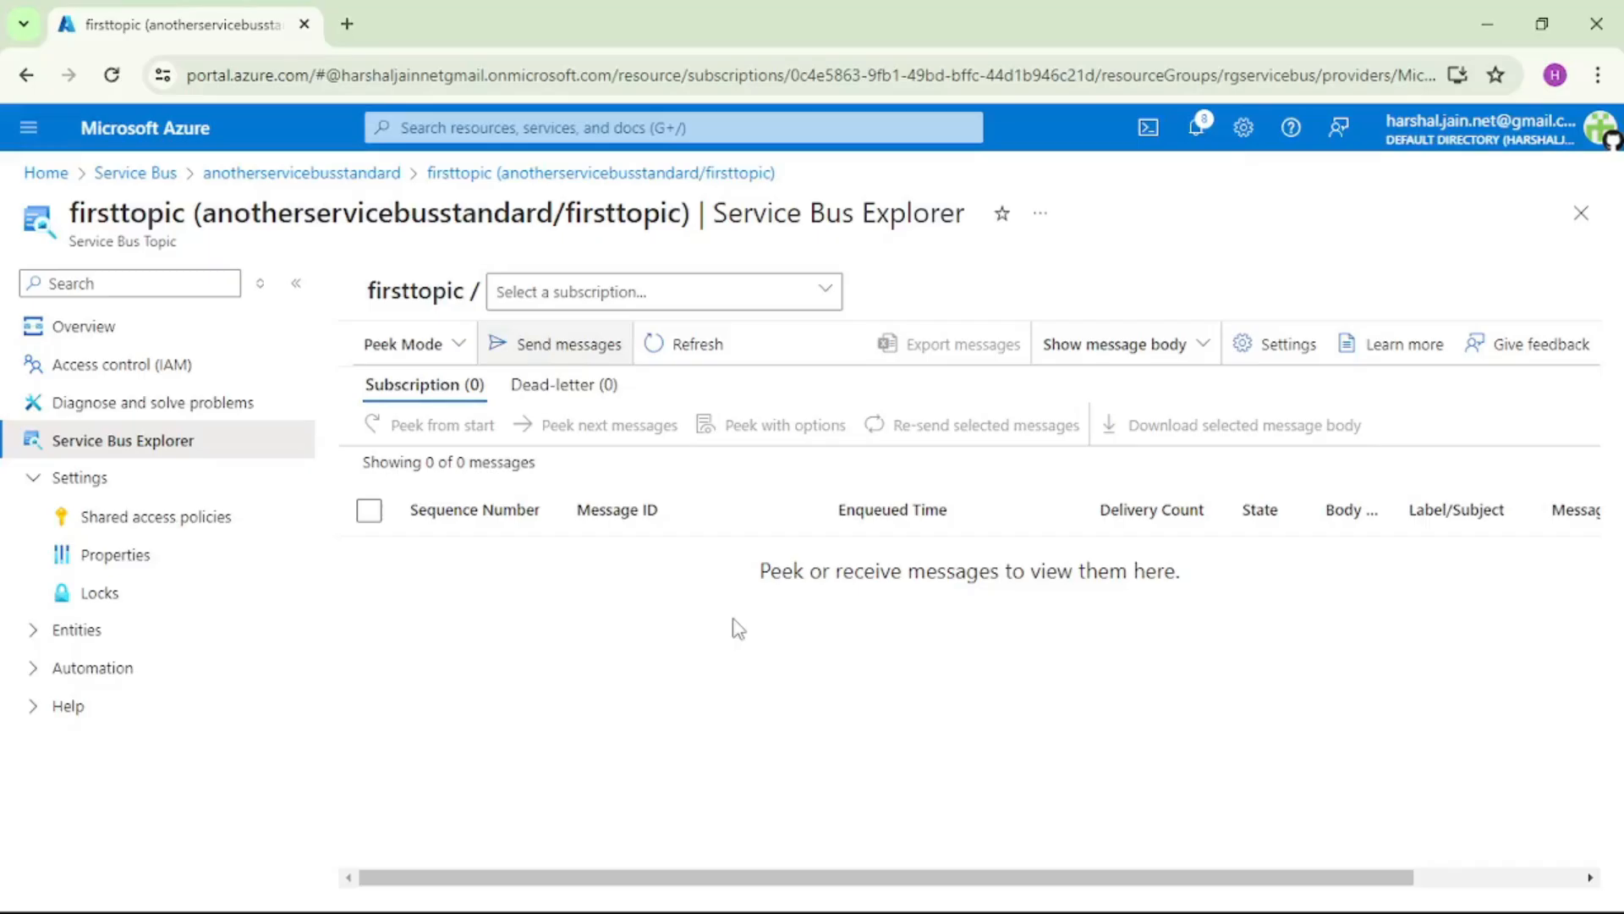
pyautogui.moveTo(569, 343)
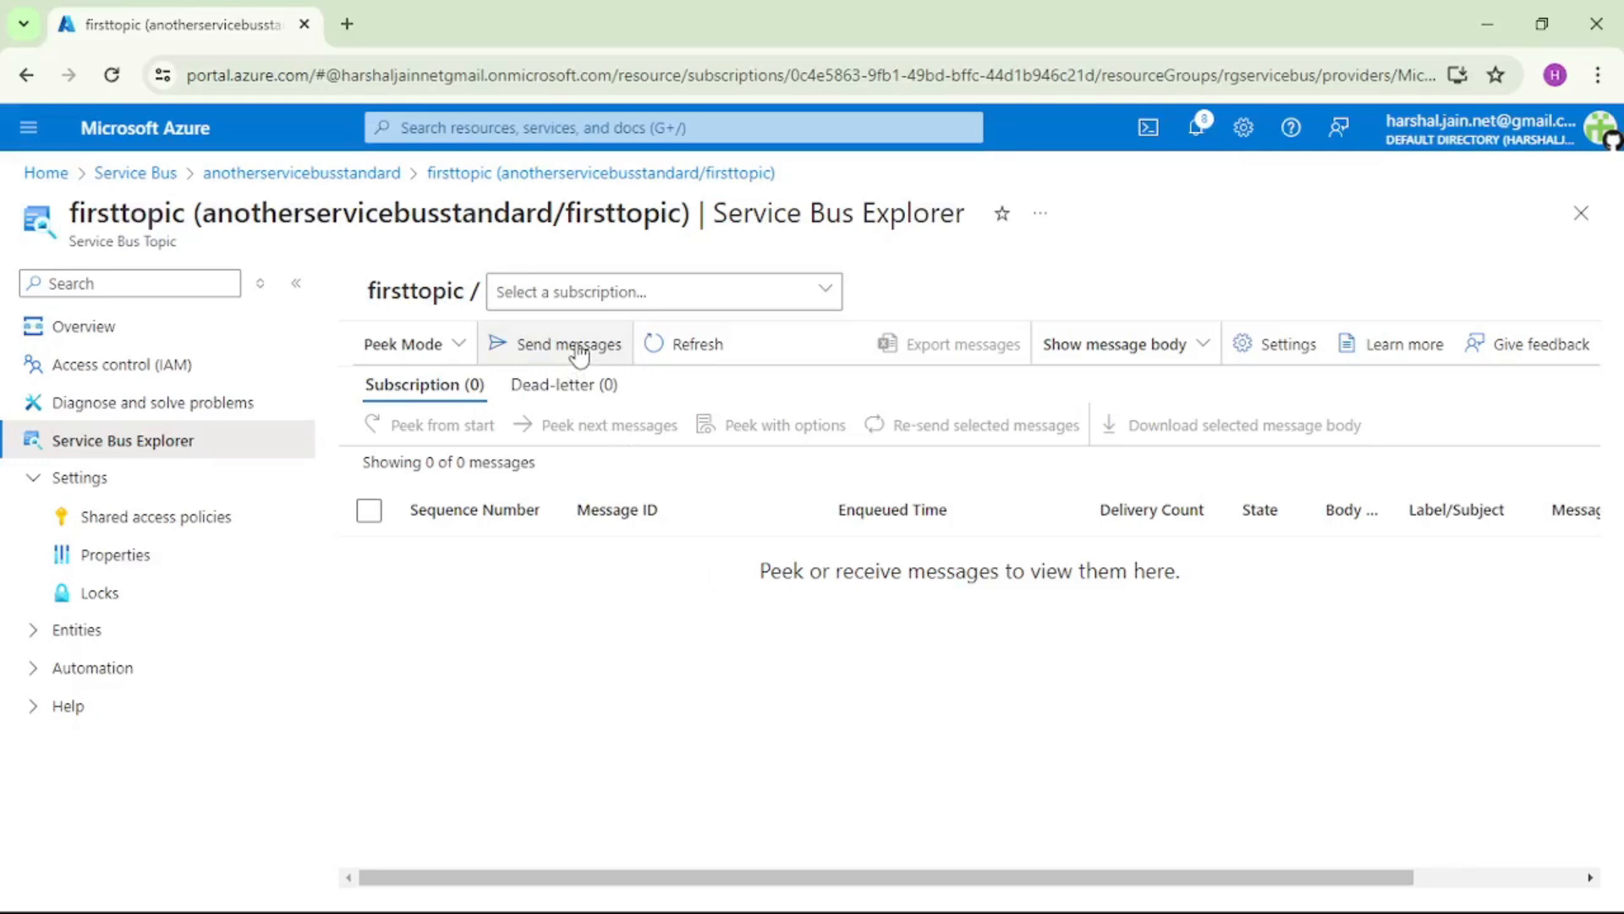
pyautogui.click(568, 343)
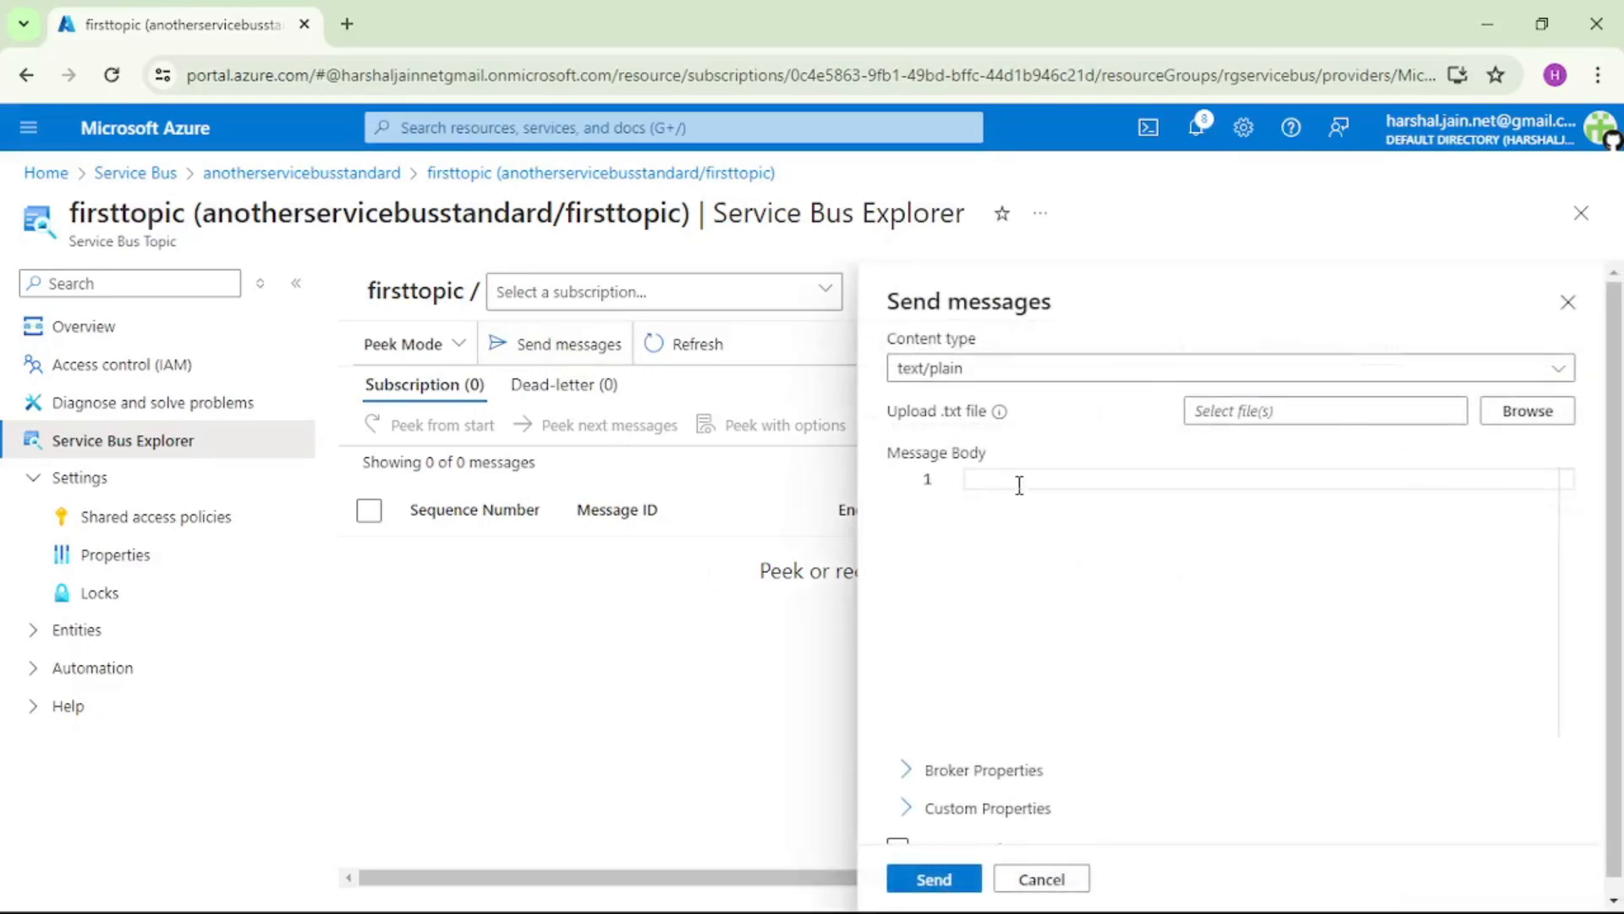
pyautogui.write('TestMsg')
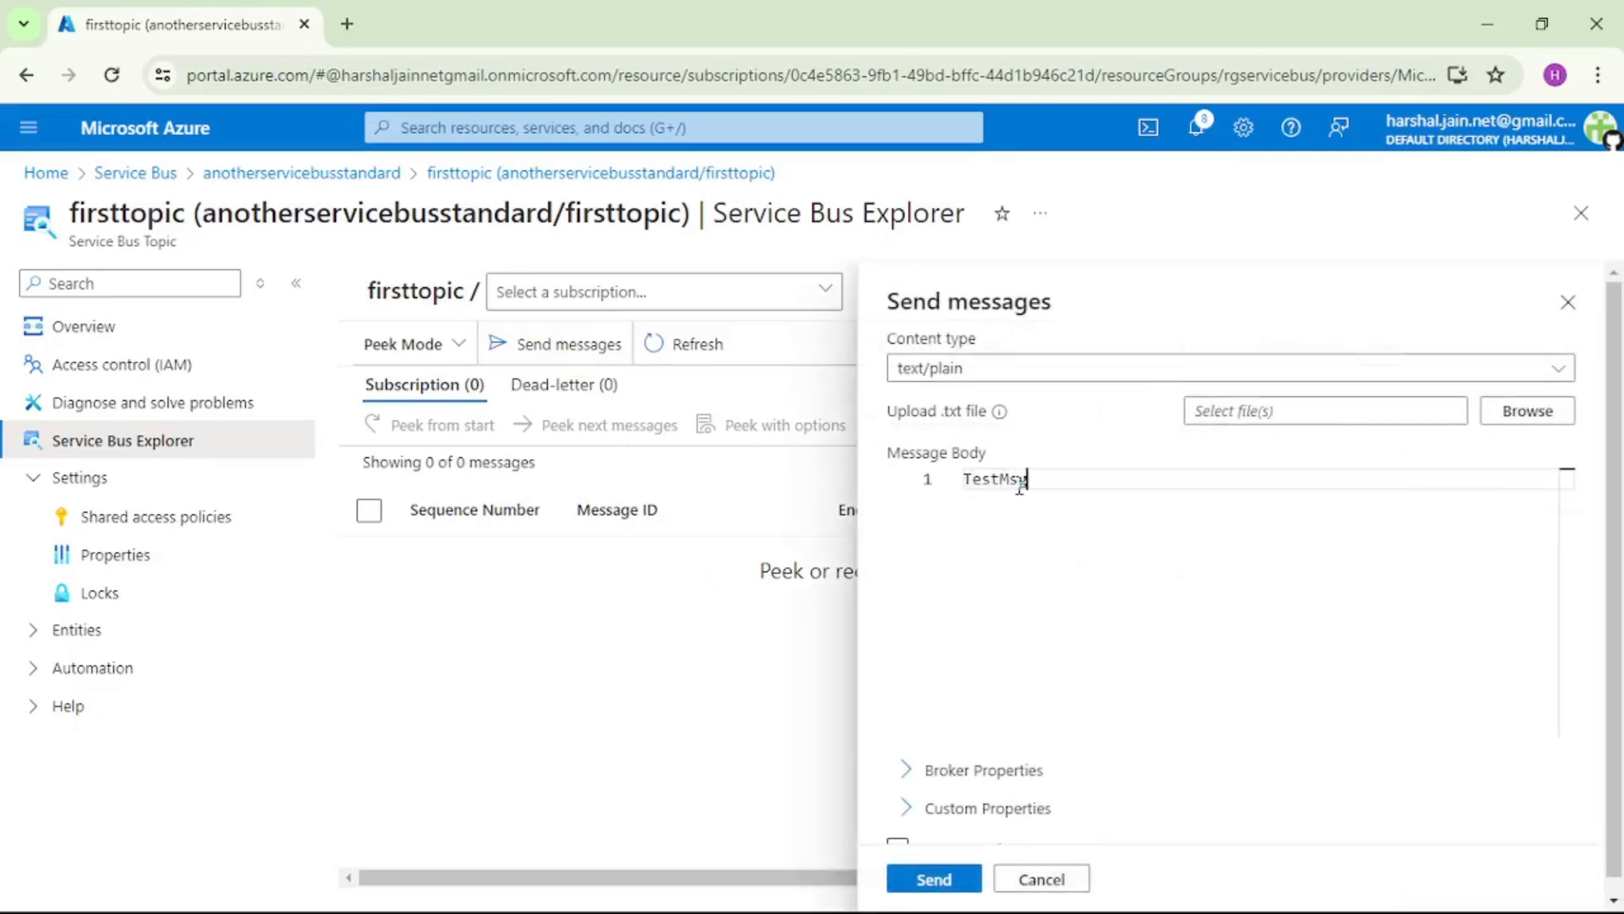
pyautogui.click(931, 878)
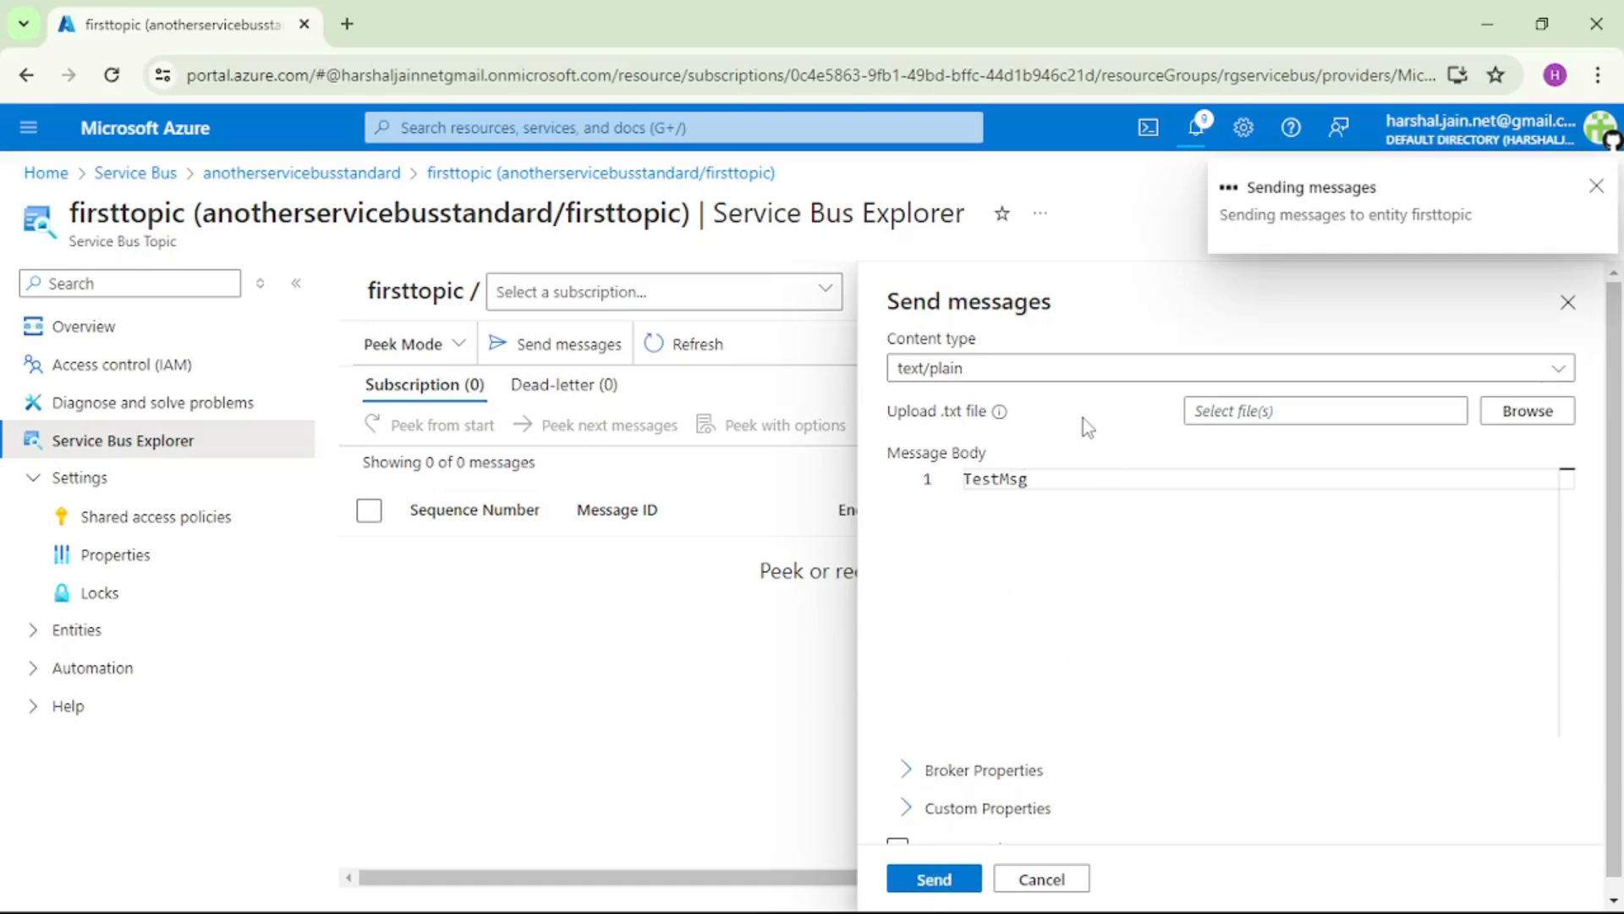
pyautogui.click(931, 878)
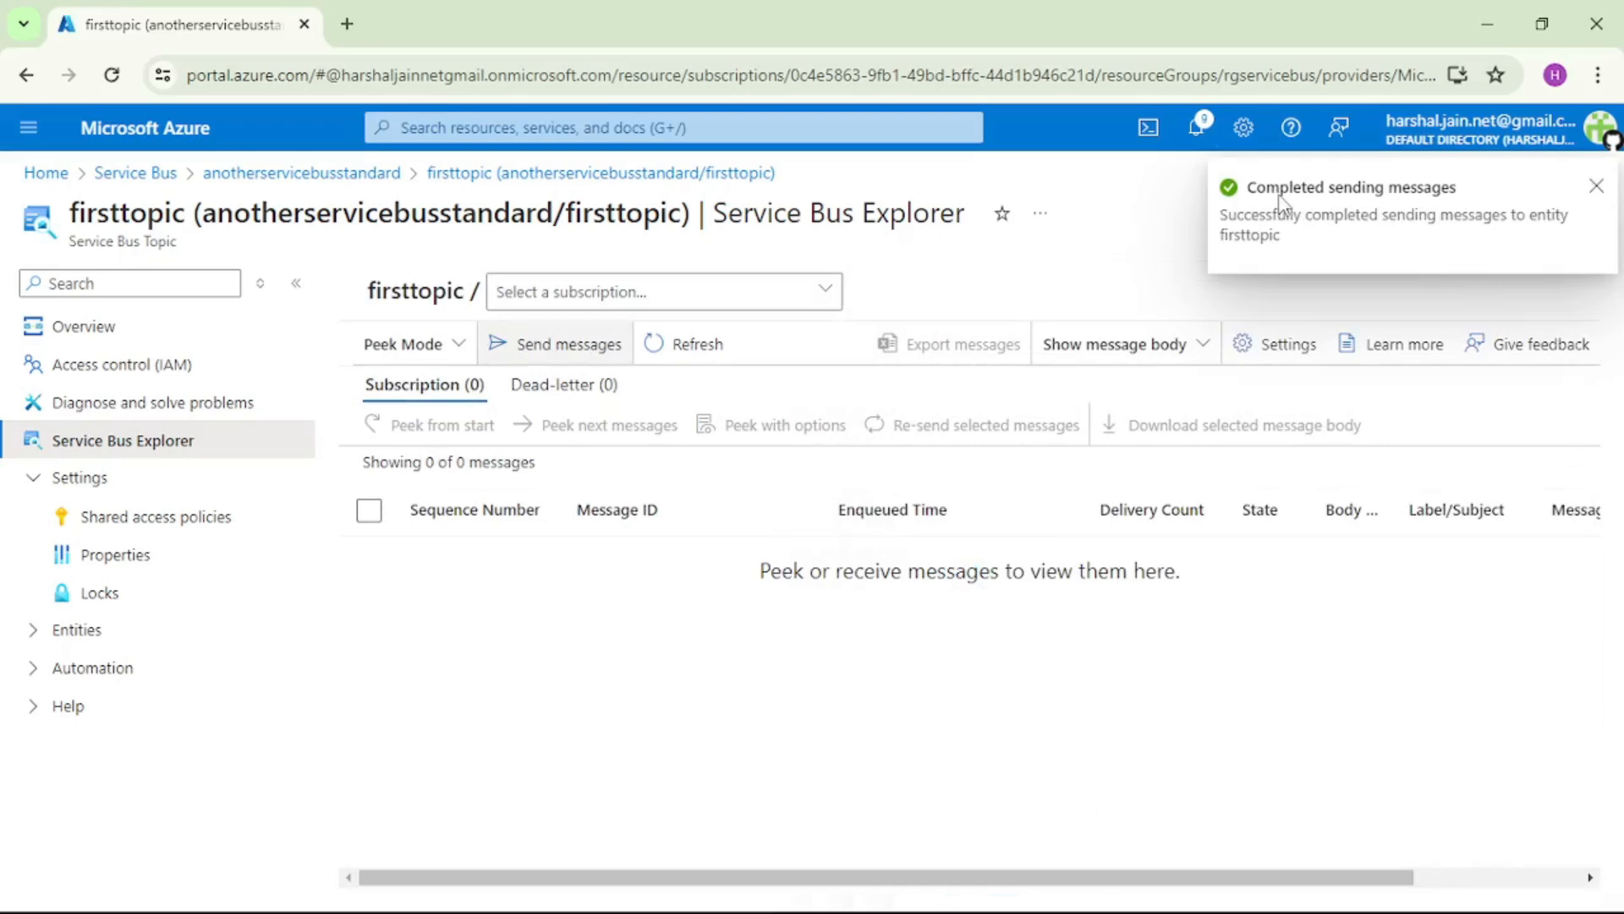
pyautogui.moveTo(1397, 225)
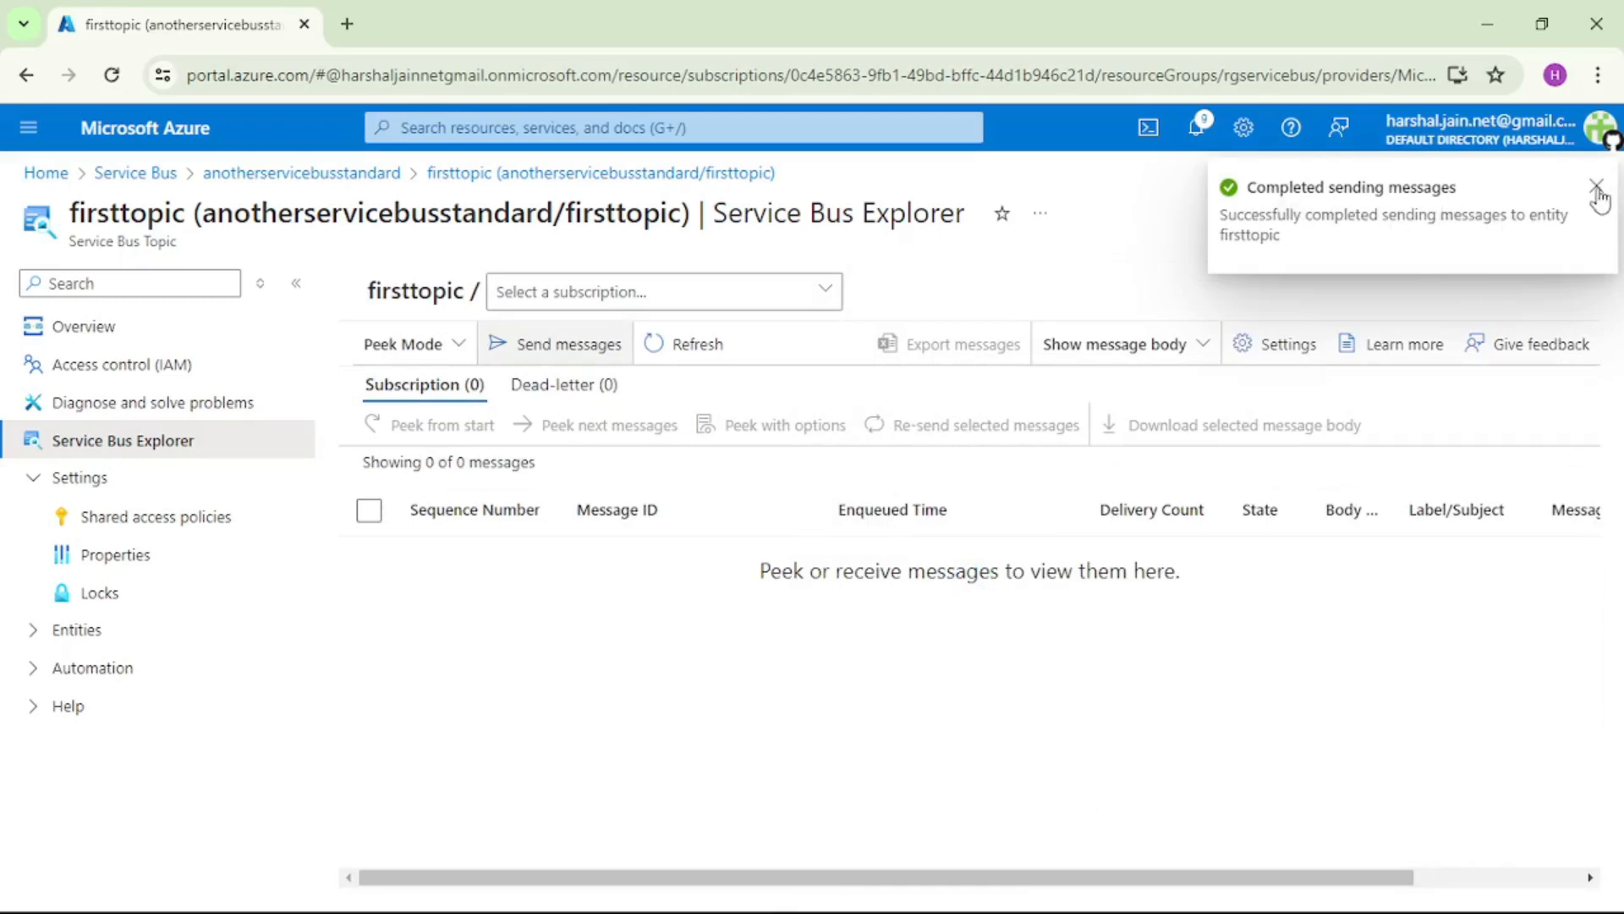
# Return to the topic Overview and open subscription S1, now showing 1 active message.
pyautogui.click(83, 327)
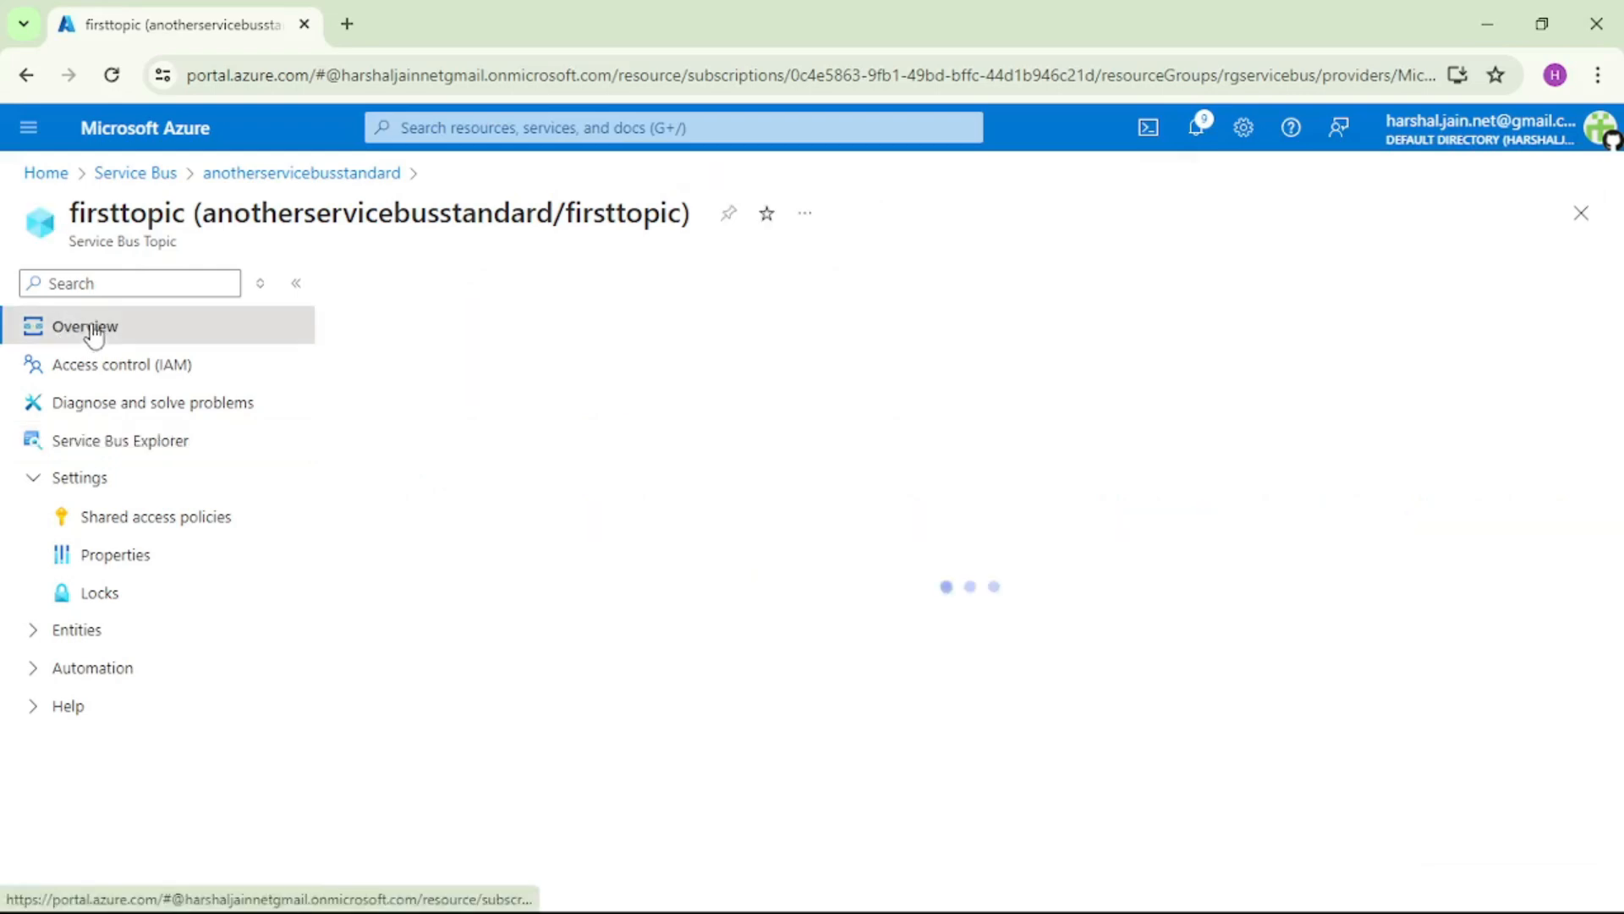
pyautogui.click(83, 326)
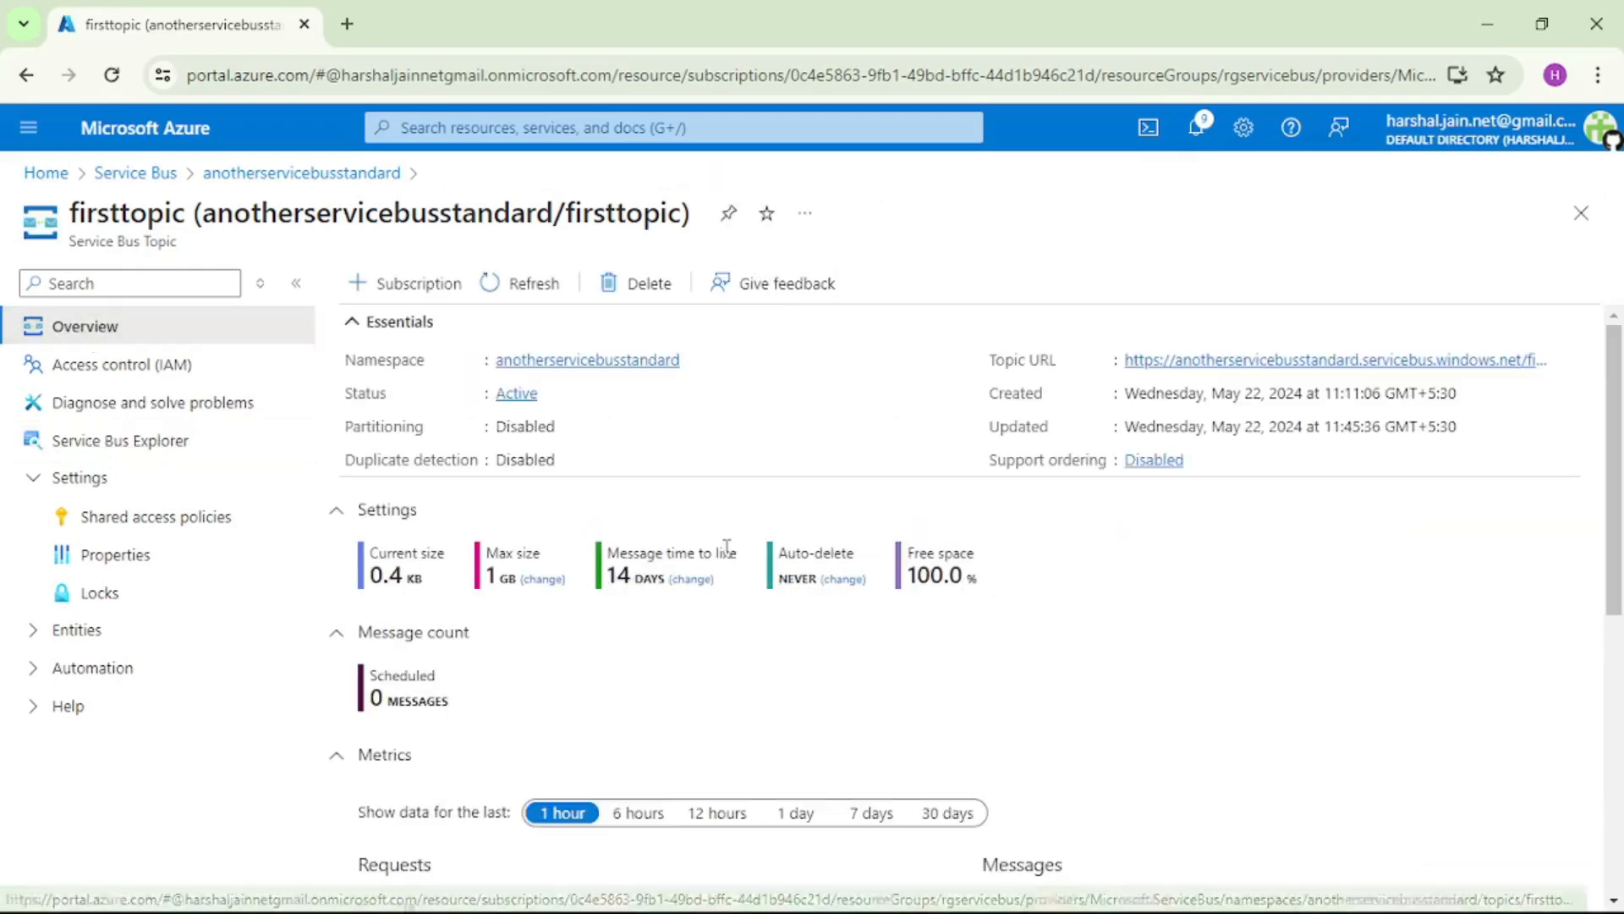
pyautogui.scroll(-3)
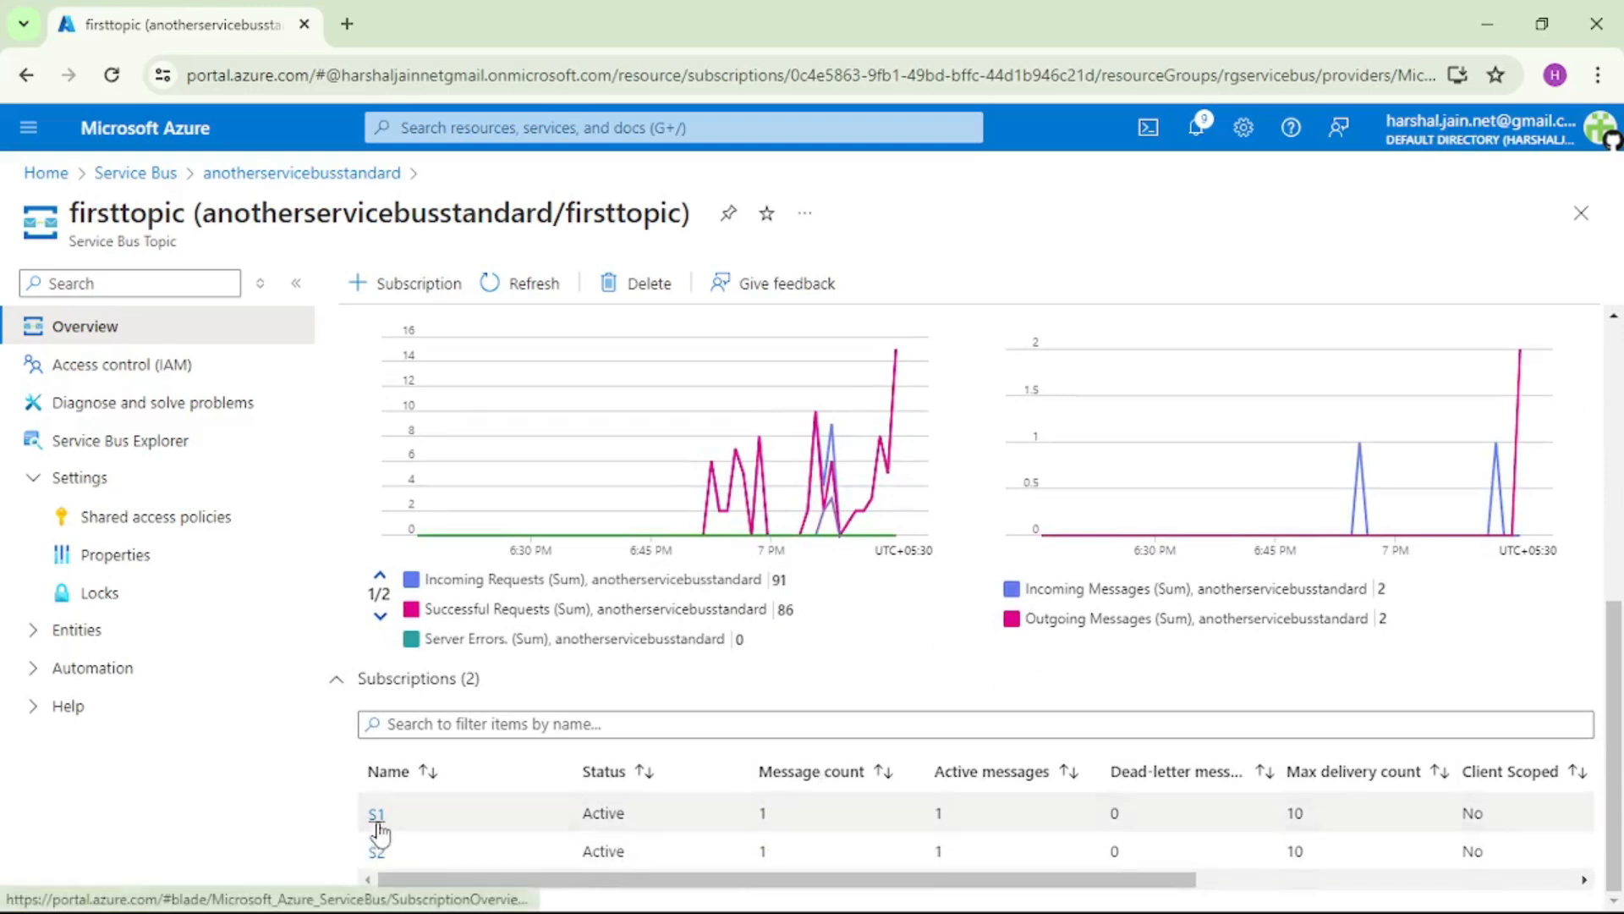
pyautogui.click(376, 814)
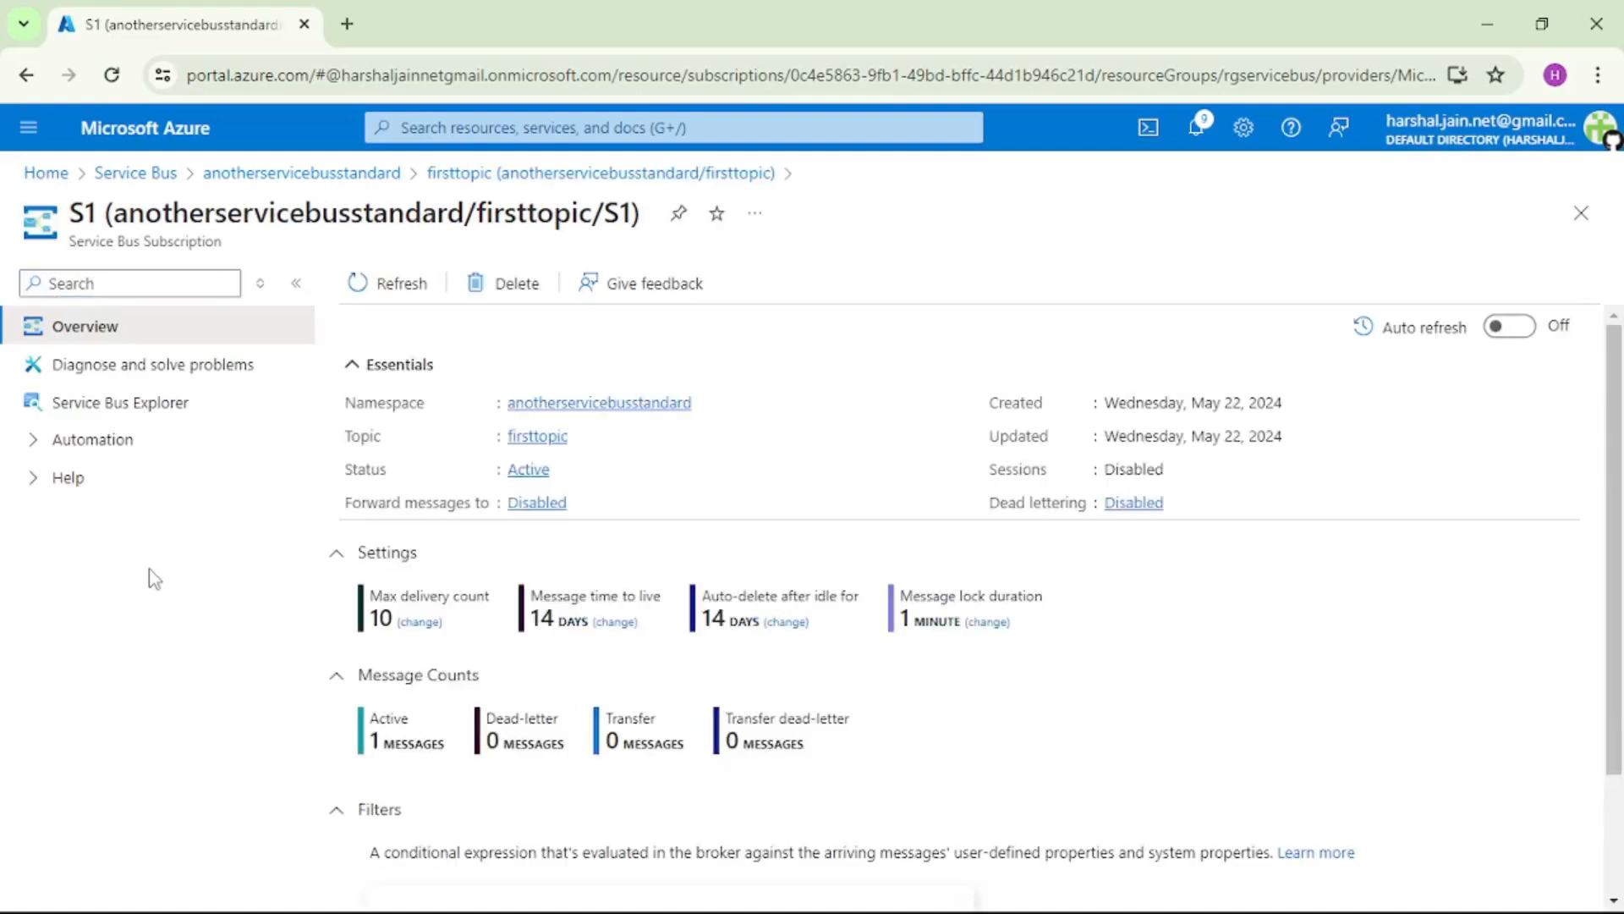
# Peek S1 from start in Service Bus Explorer and view the message body 'TestMsg'.
pyautogui.click(121, 403)
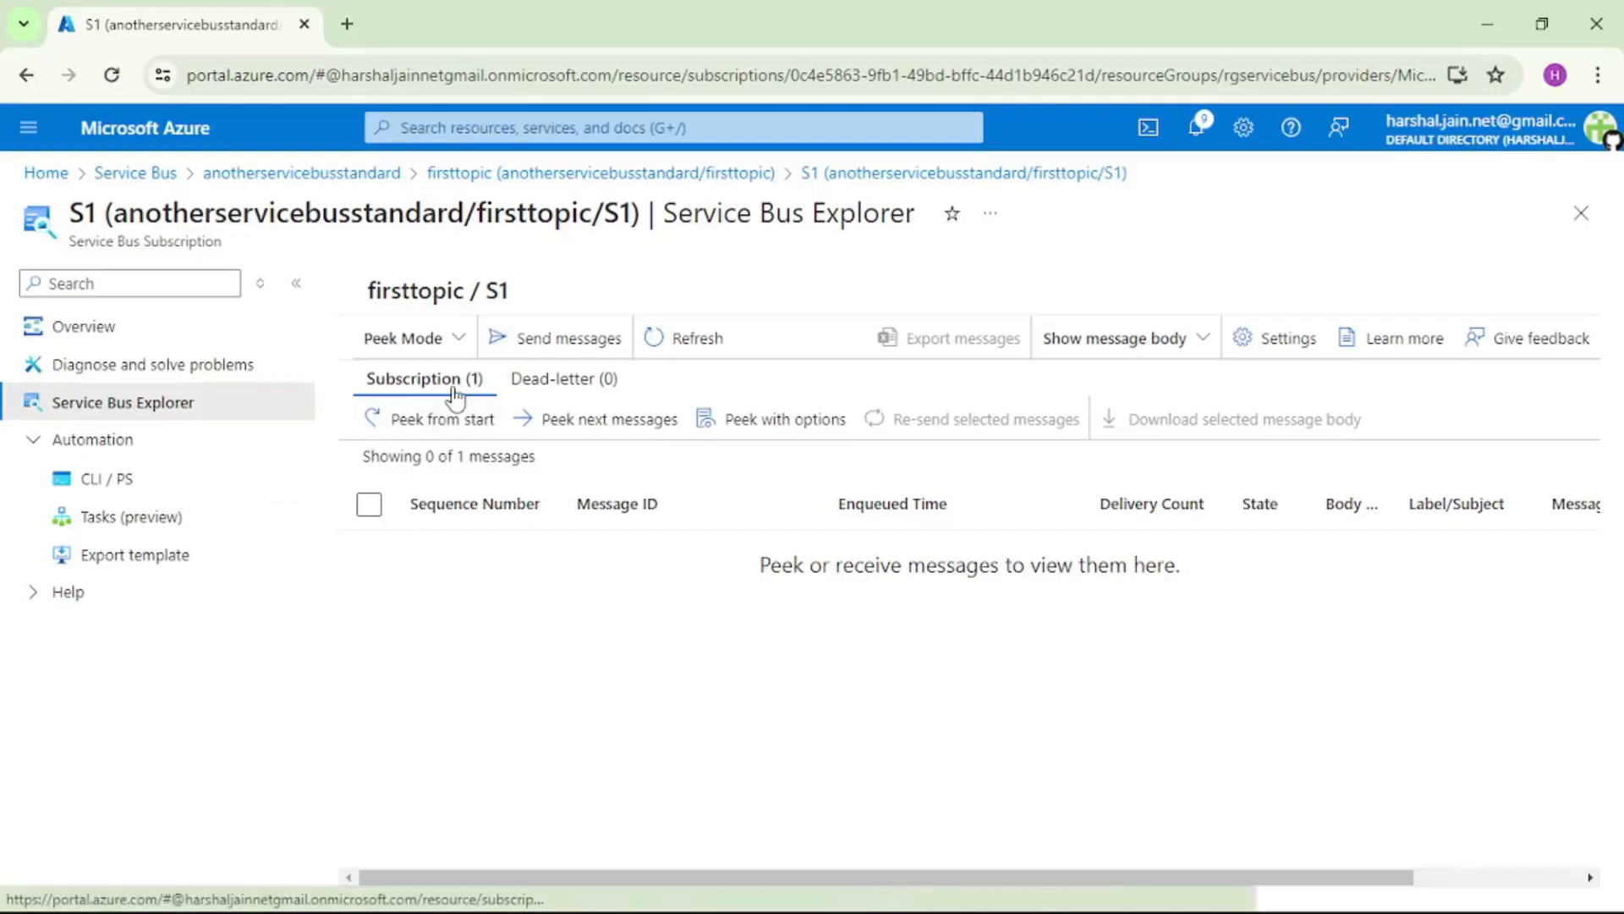
pyautogui.doubleClick(496, 290)
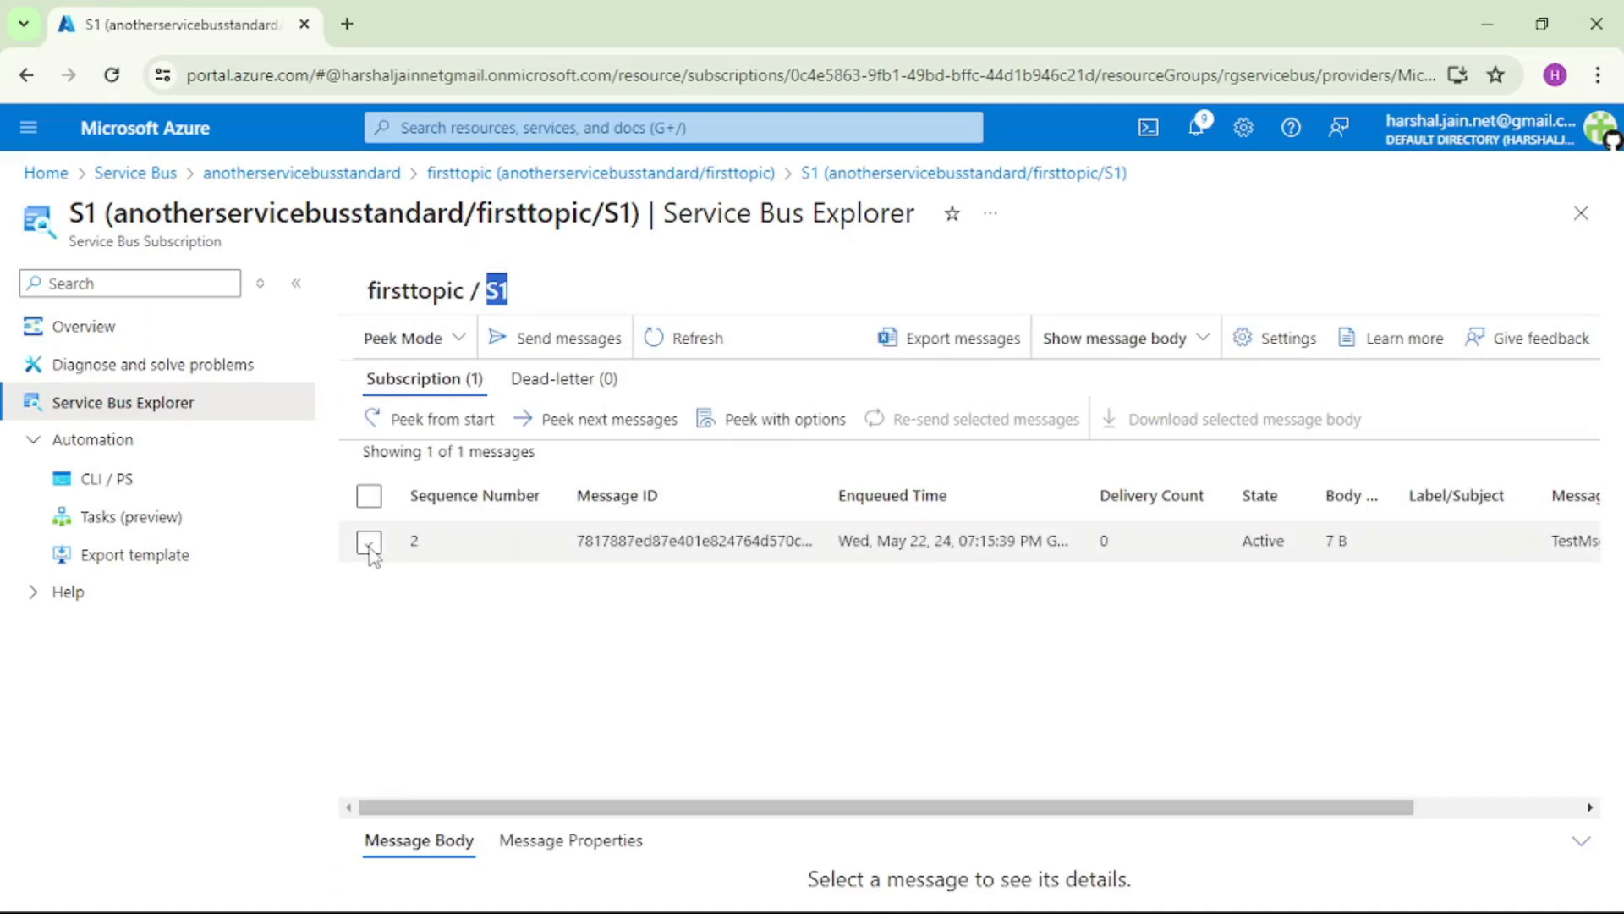
pyautogui.click(369, 540)
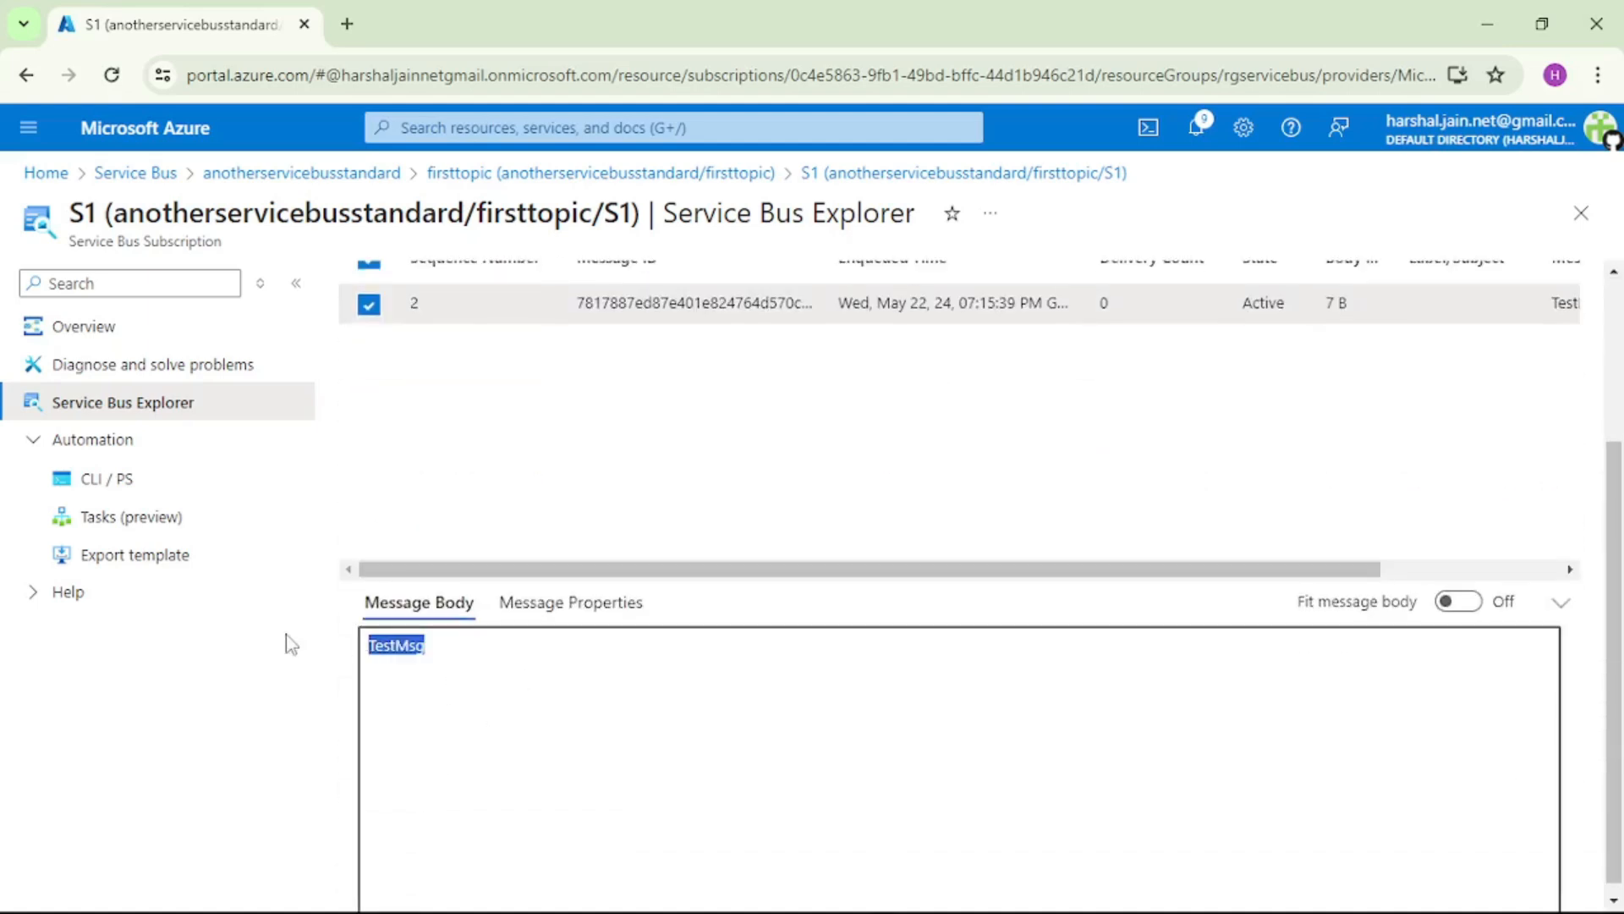